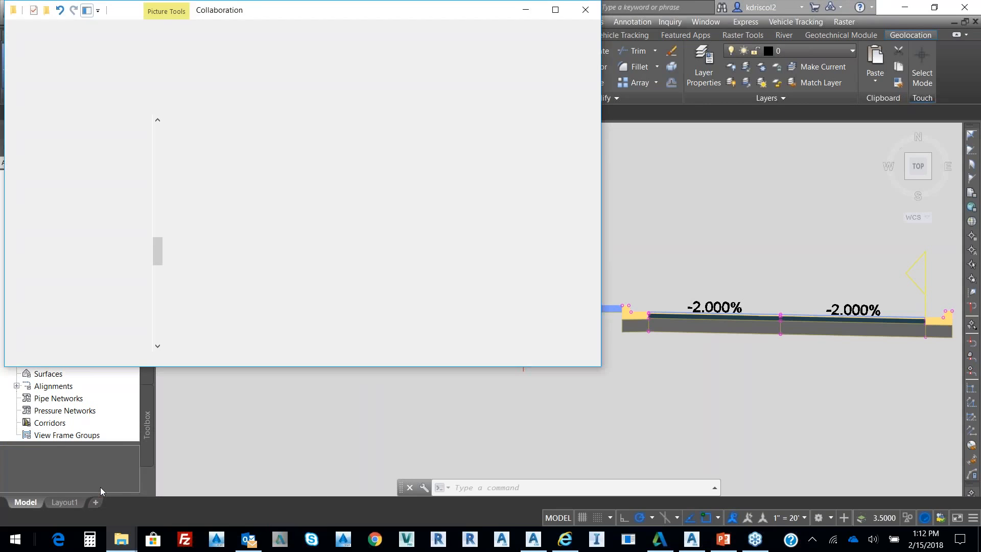
Preview 9A Ripple Road.tiff in the Collaboration folder and open it in Photos.
click(233, 195)
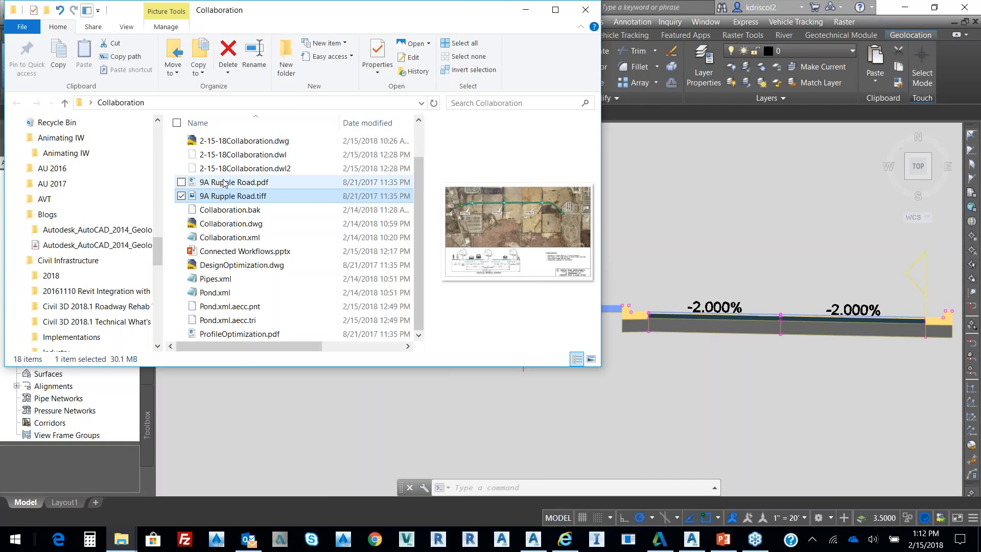
click(234, 182)
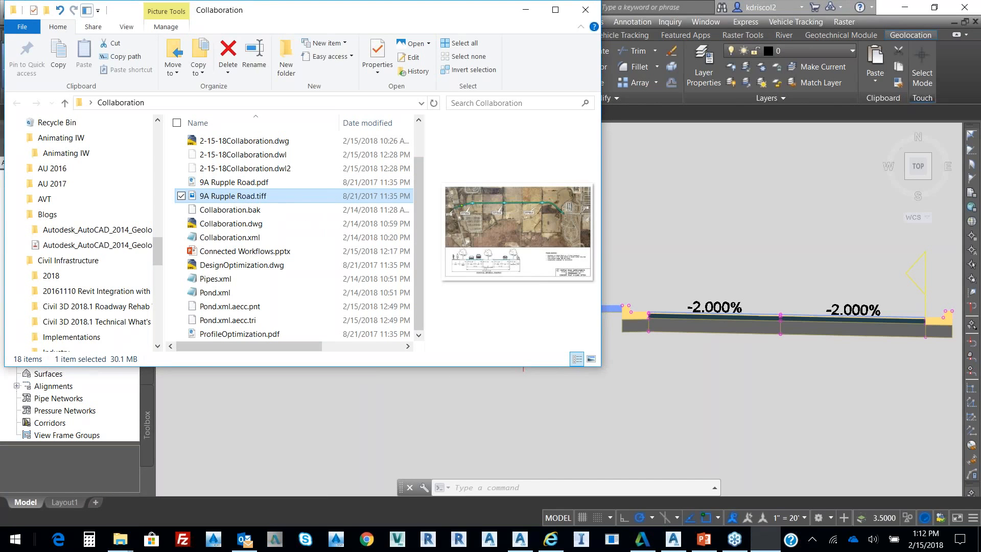
double_click(233, 196)
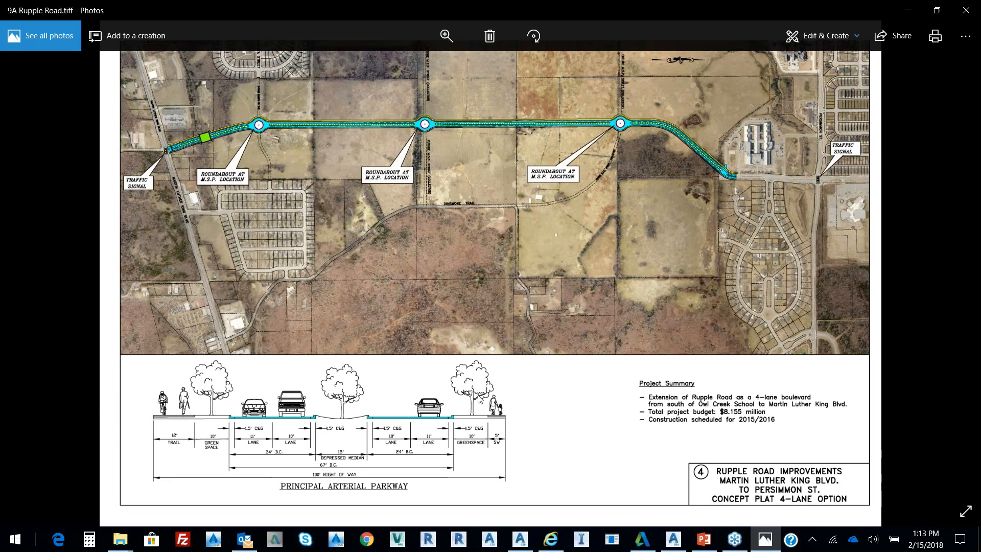
mouse_move(500, 428)
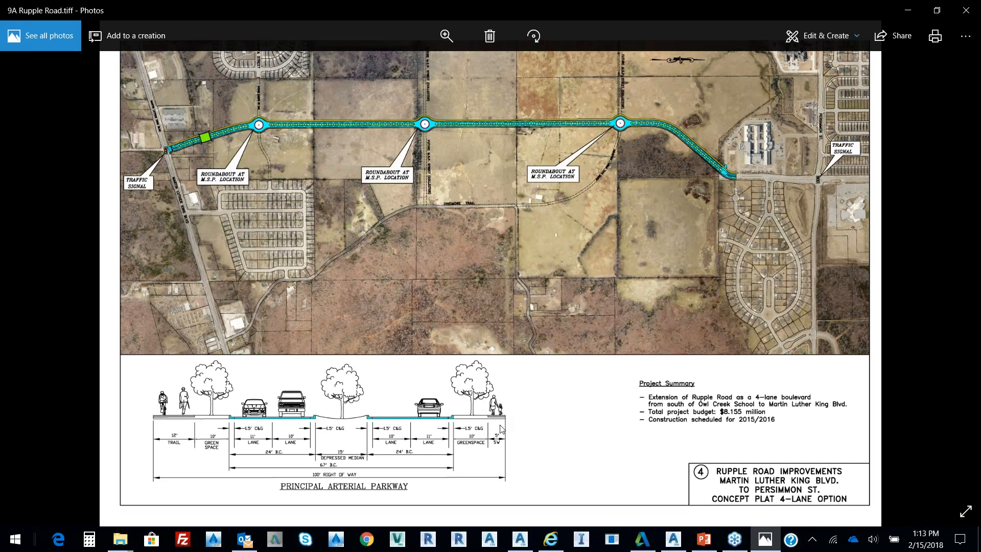
mouse_move(969, 11)
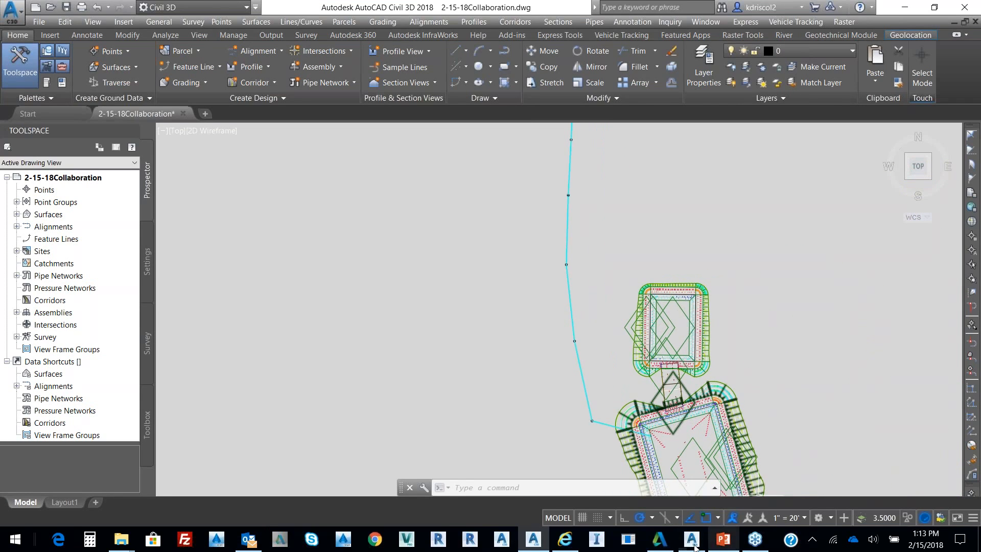
Switch to Storm and Sanitary Analysis to view the StormXML pipe network plan.
click(691, 538)
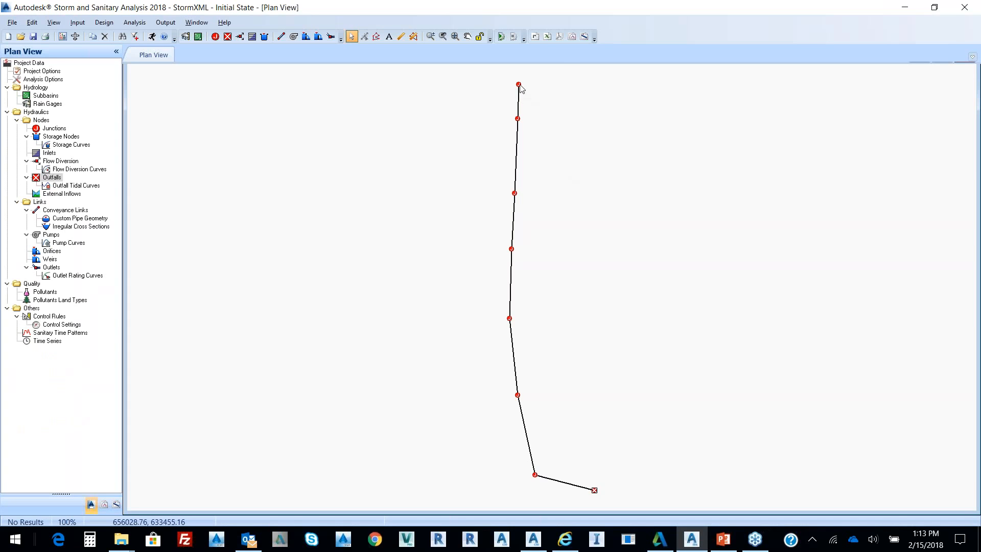
Plot the Main Street Storm Sewer profile from its upstream junction to the downstream end.
click(54, 128)
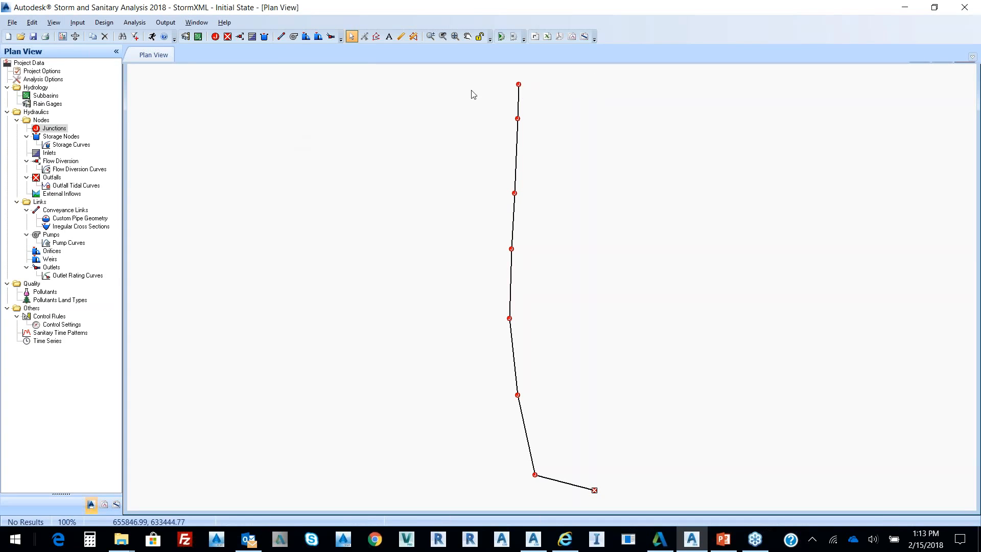
right_click(517, 119)
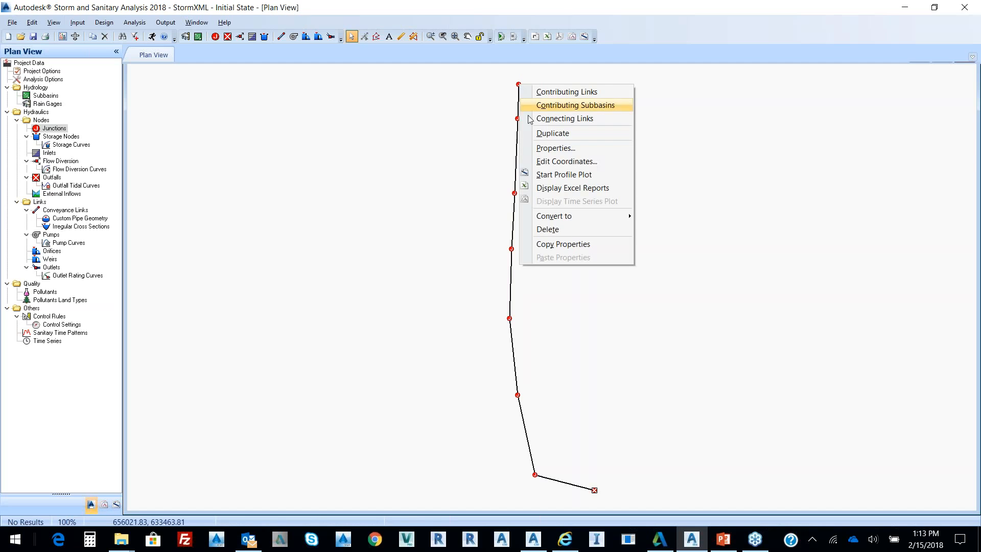
click(563, 173)
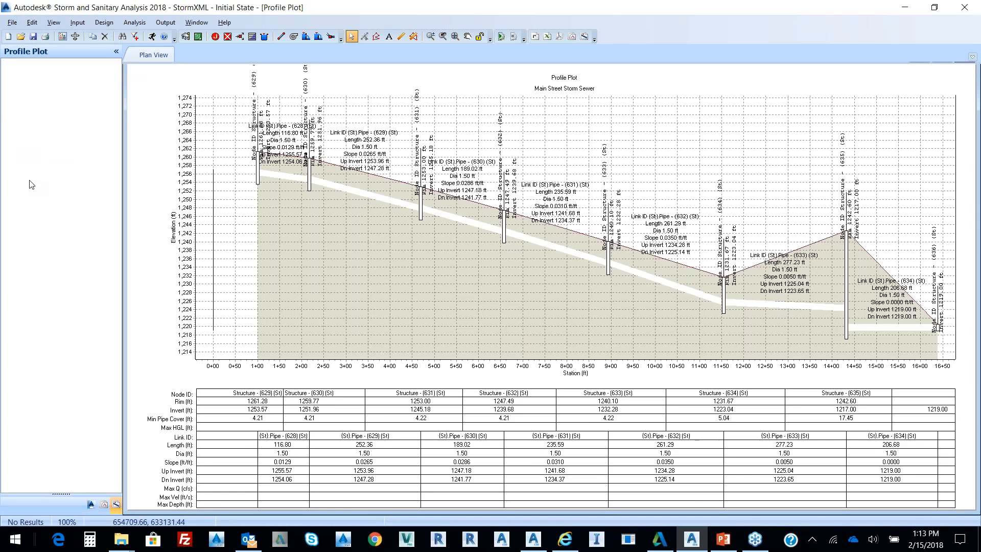
click(153, 55)
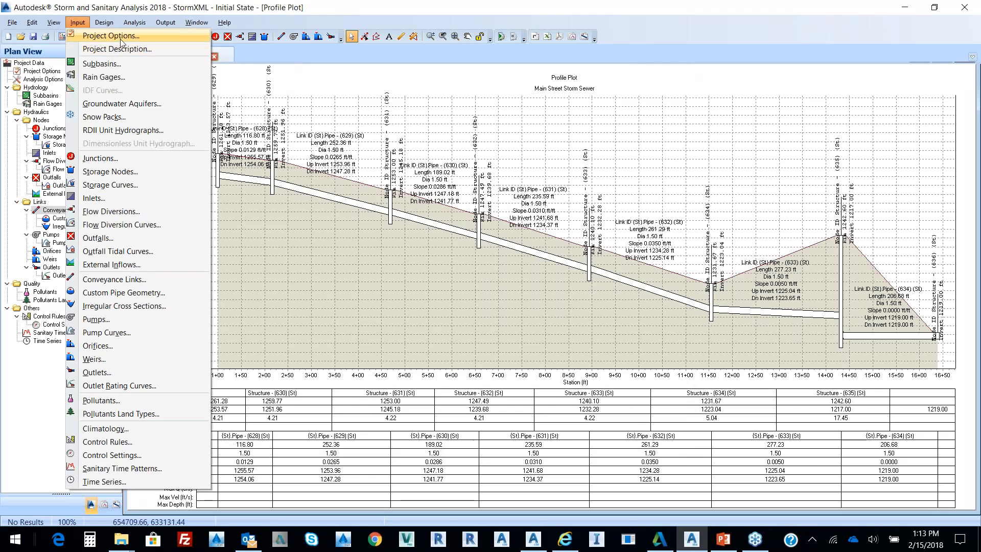
Review hydrology methods in Project Options, keep EPA SWMM, and close the dialog.
click(109, 35)
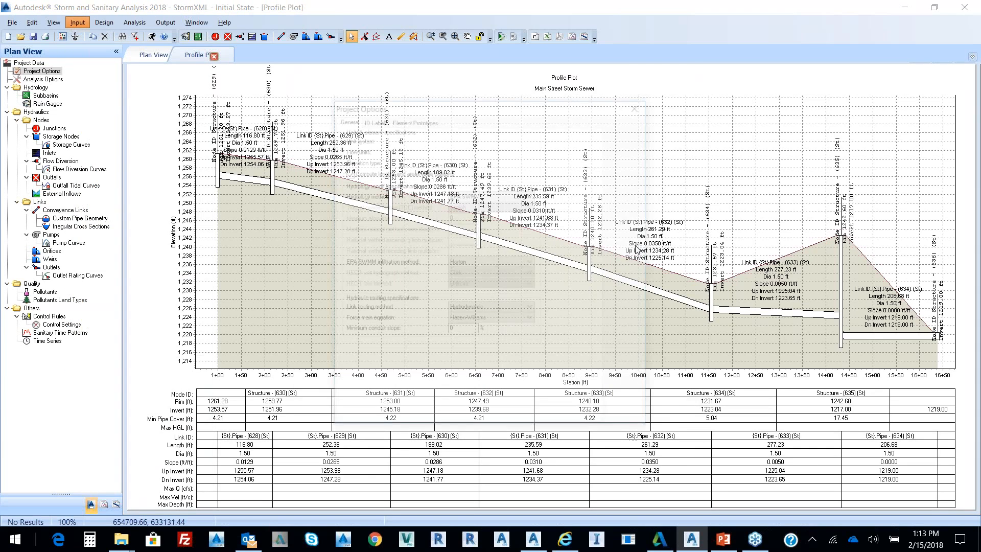
click(529, 195)
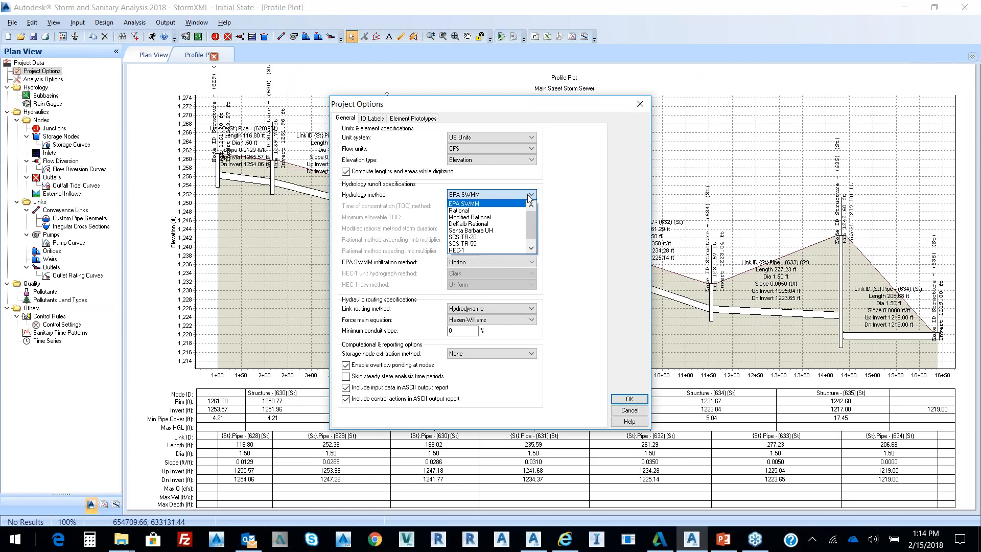
mouse_move(487, 217)
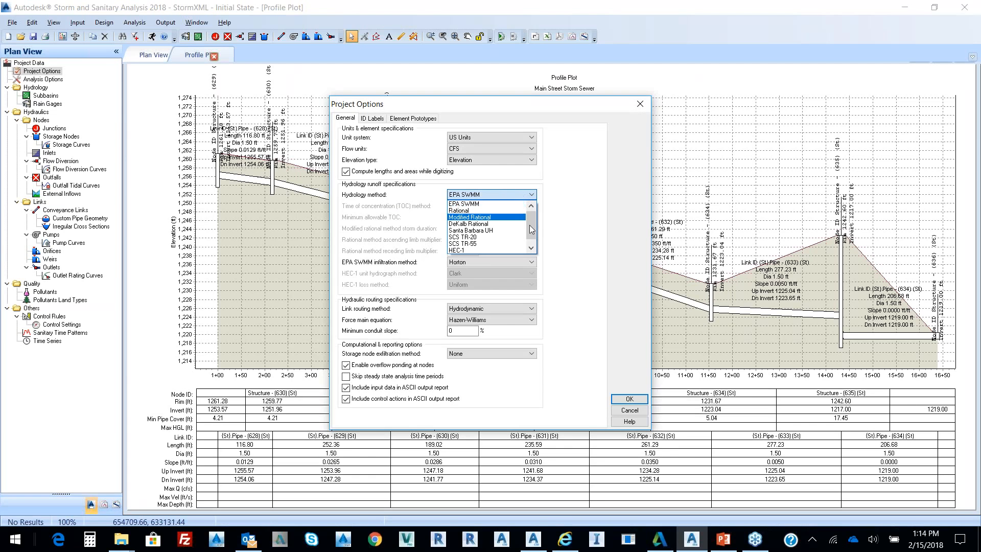
click(531, 249)
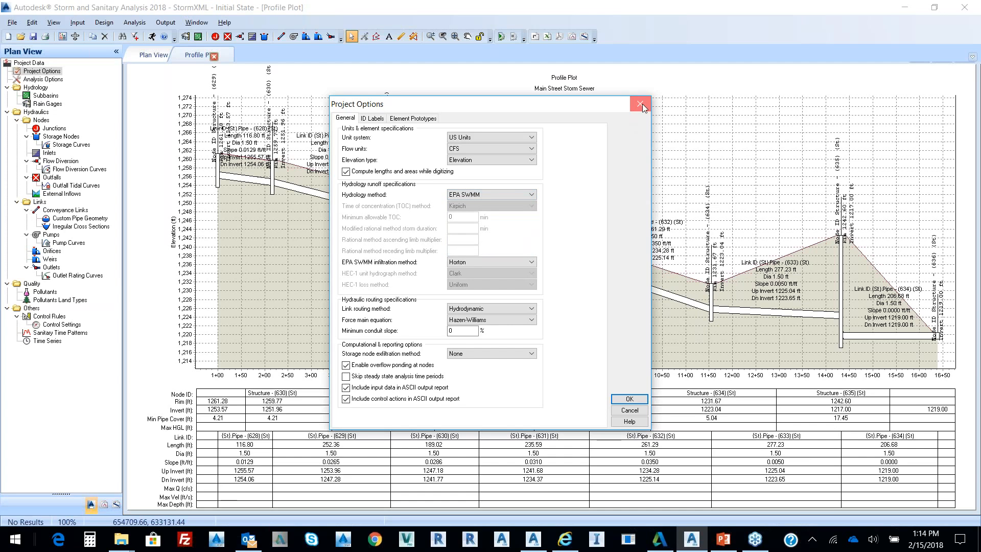
click(640, 103)
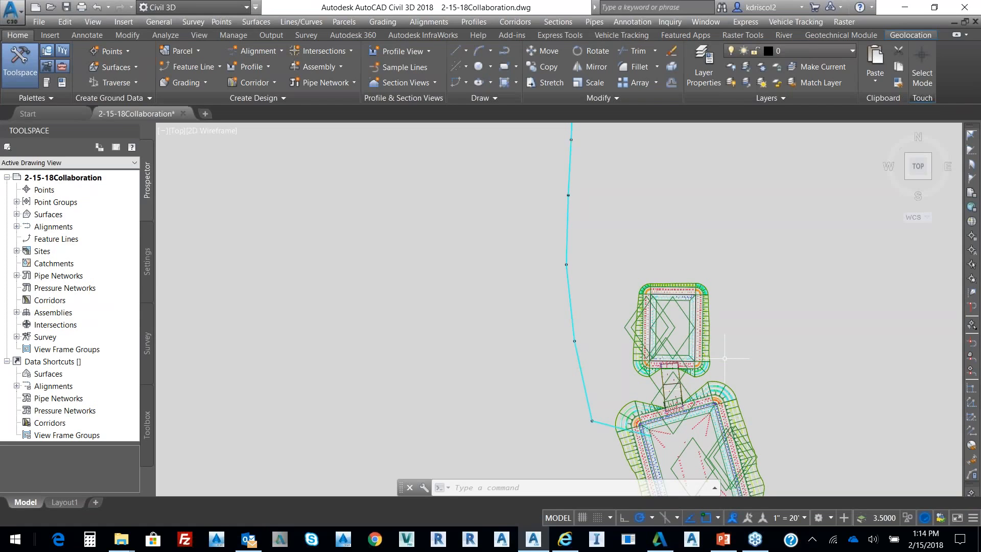
mouse_move(292, 231)
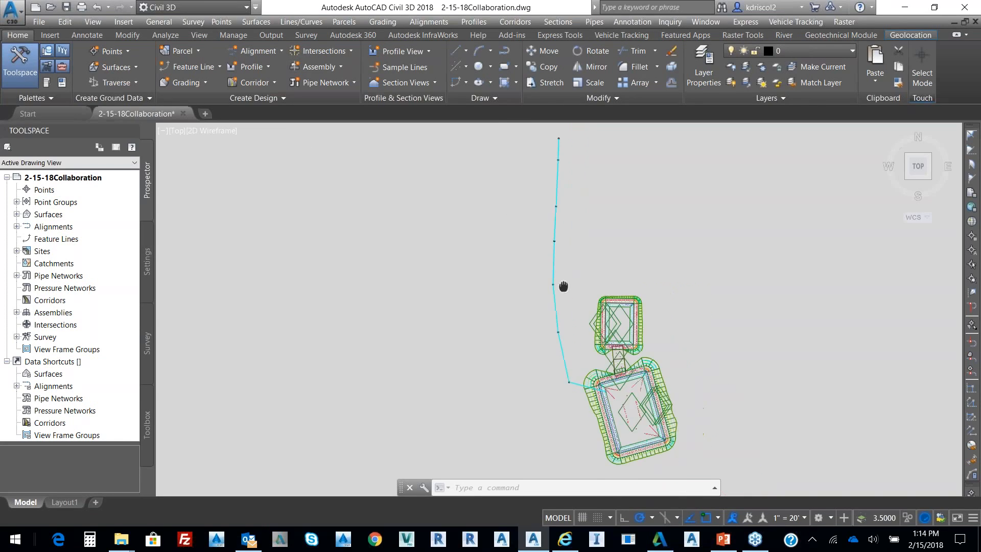
drag(562, 286, 500, 290)
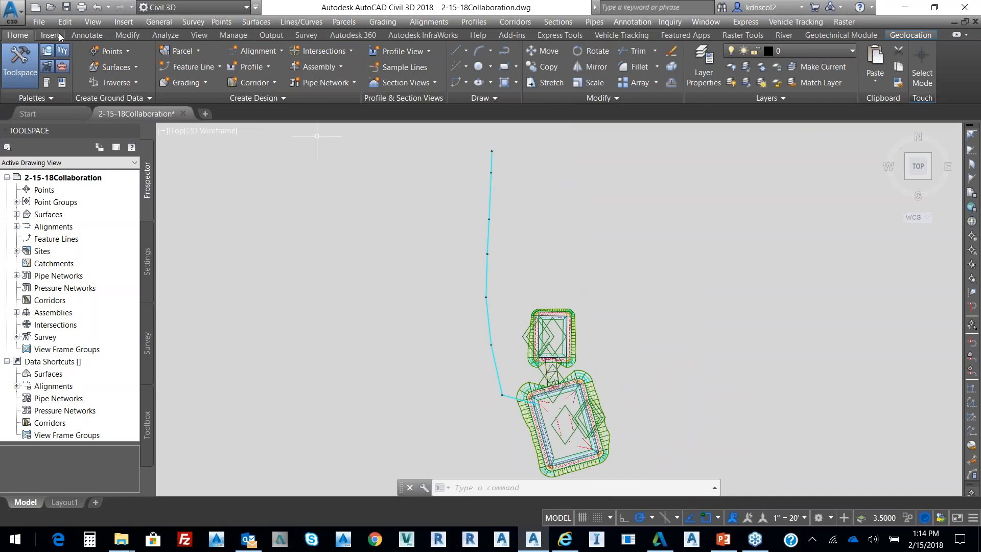
click(50, 36)
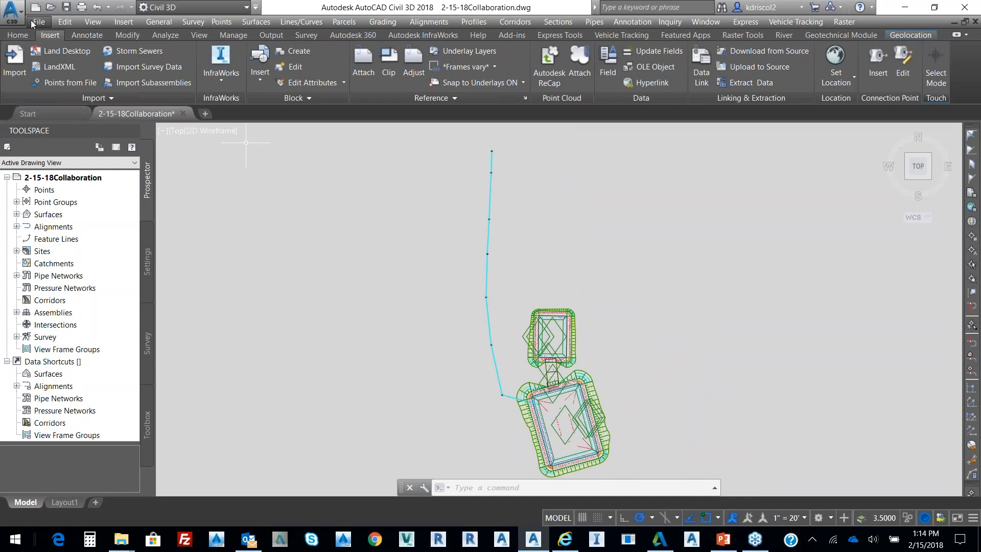
click(17, 36)
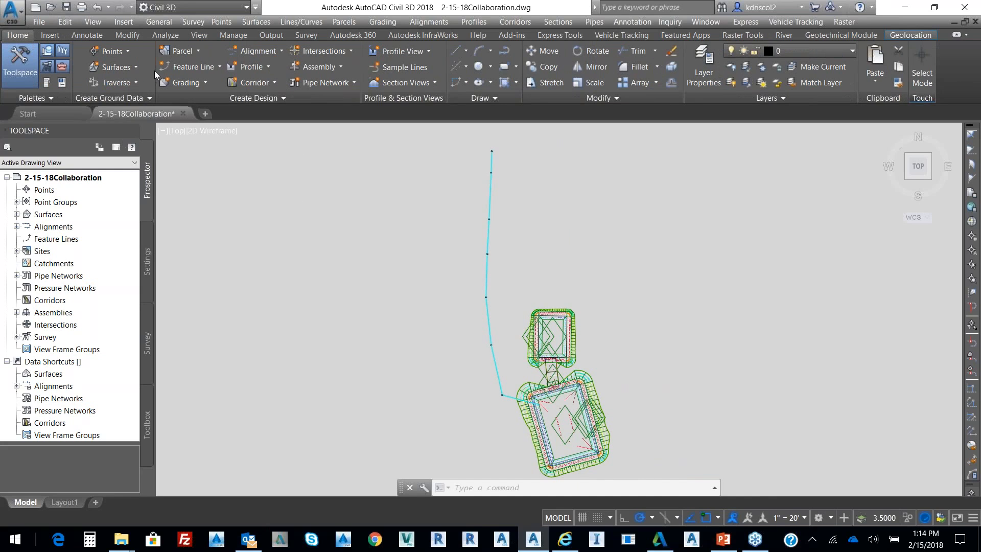
click(115, 67)
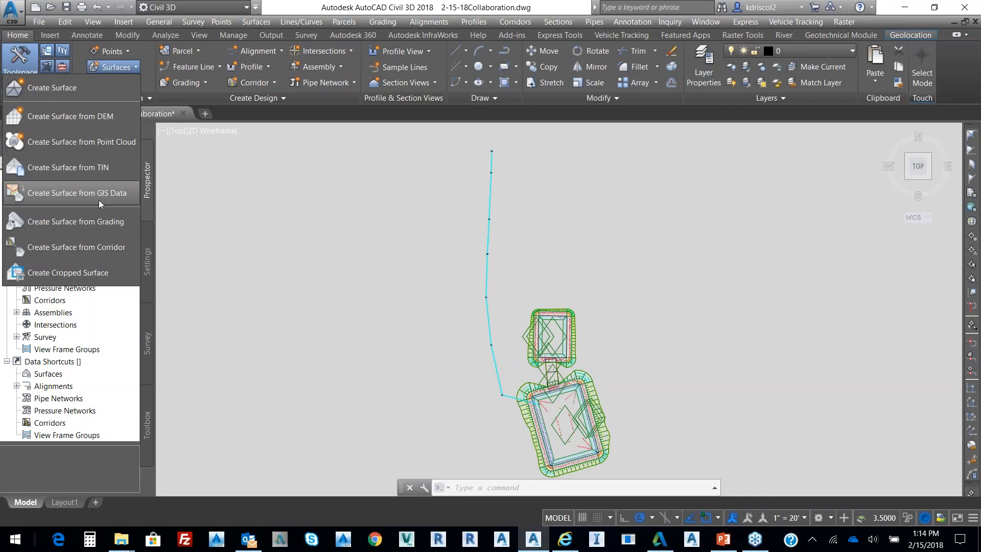
mouse_move(76, 193)
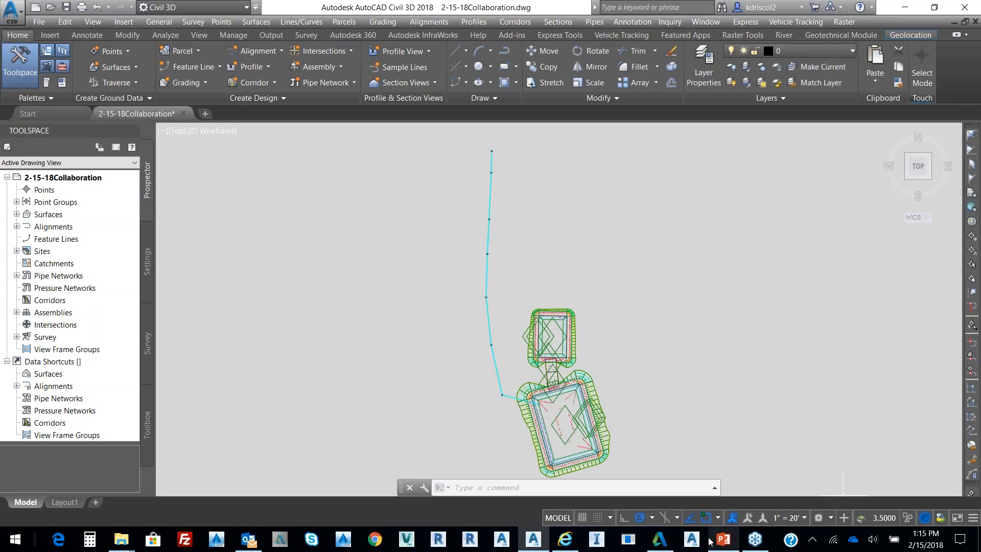
Launch Storm and Sanitary Analysis, start a GIS shapefile import, and cancel at the pipe step.
click(688, 541)
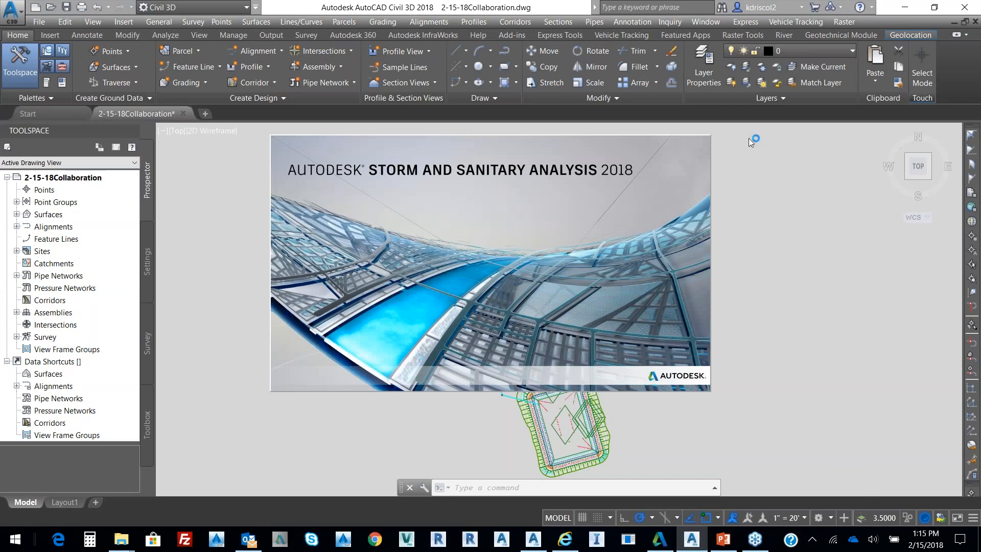
mouse_move(758, 324)
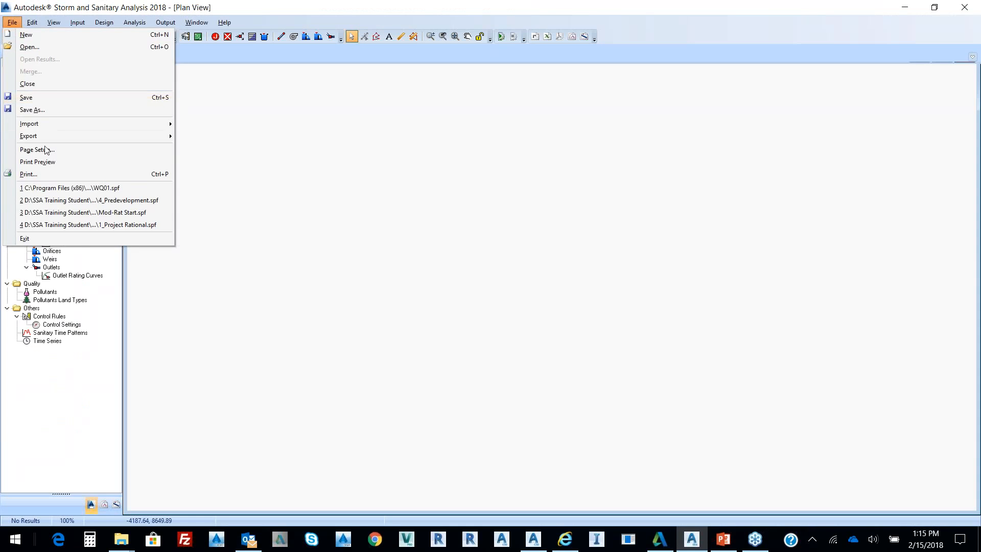
mouse_move(28, 123)
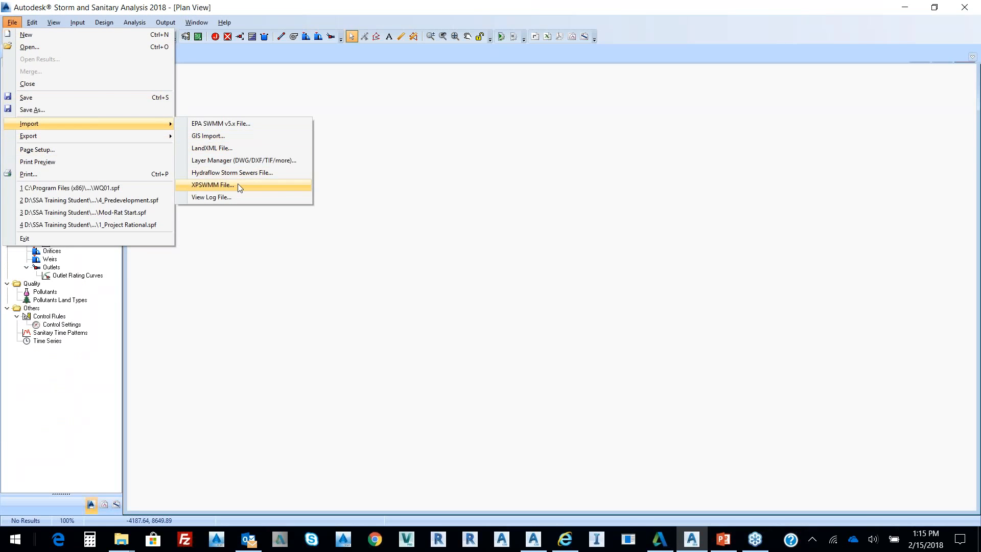
mouse_move(222, 138)
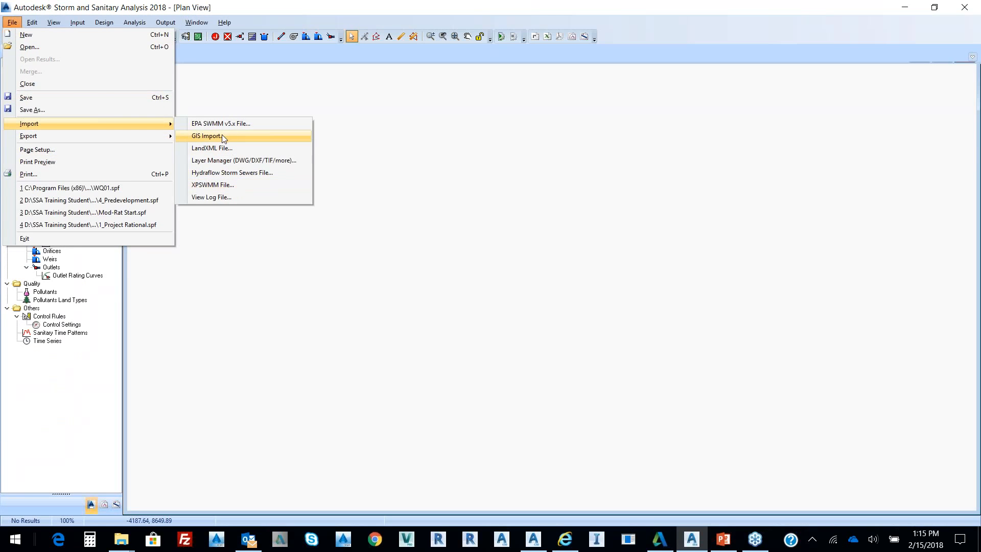
click(206, 136)
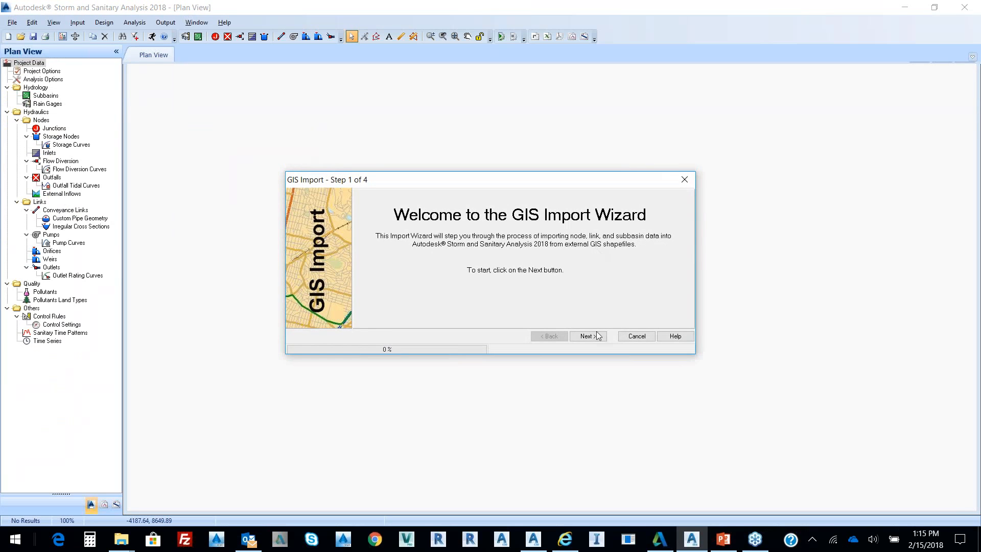
click(587, 336)
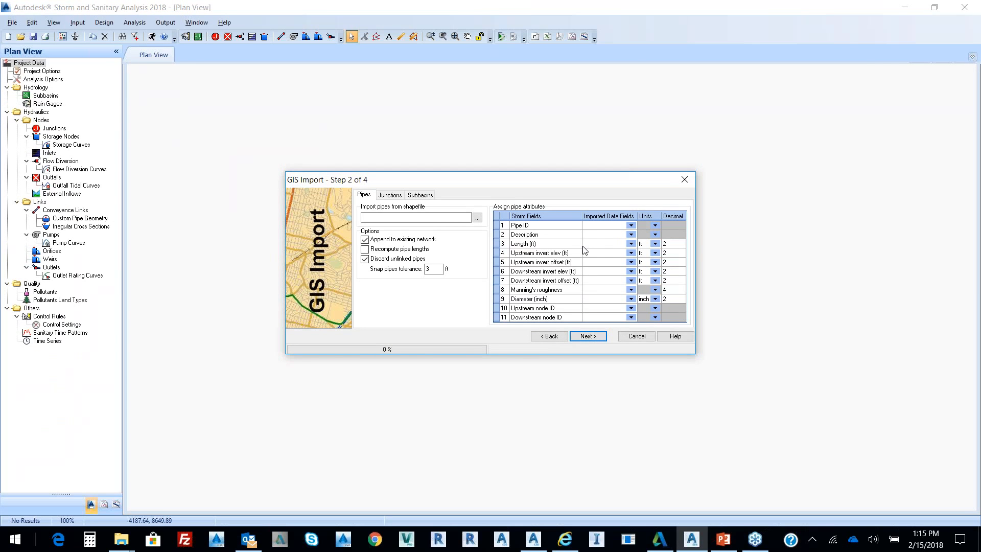
mouse_move(605, 273)
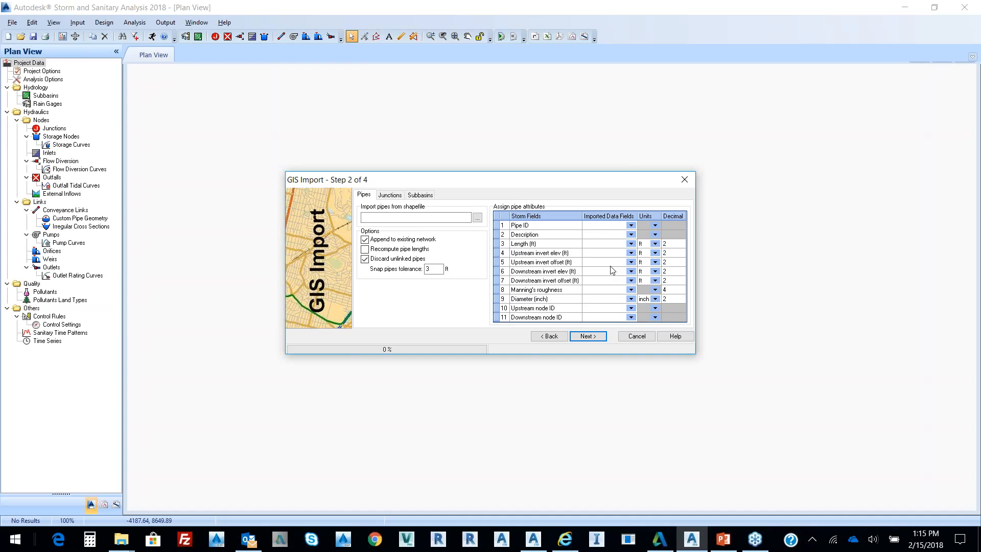
mouse_move(666, 219)
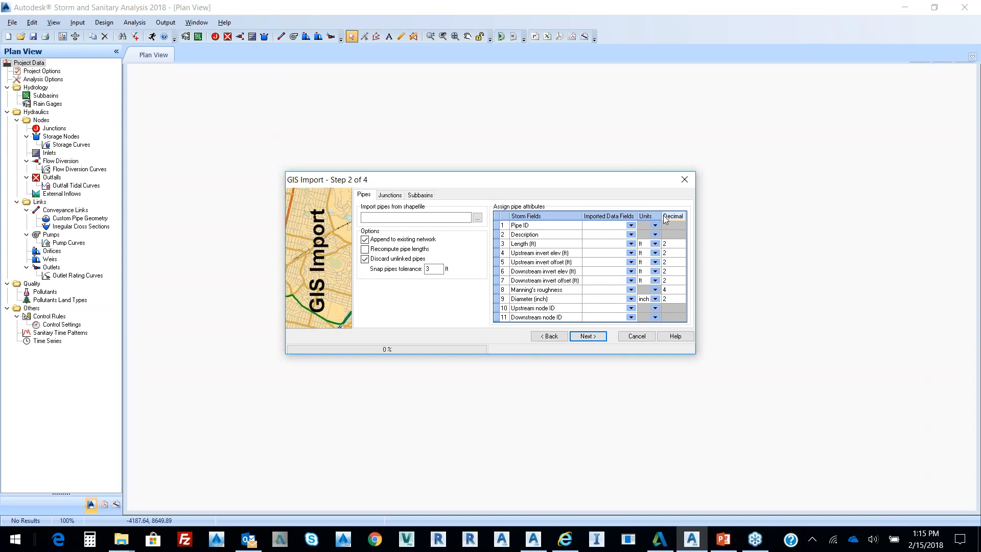
click(683, 180)
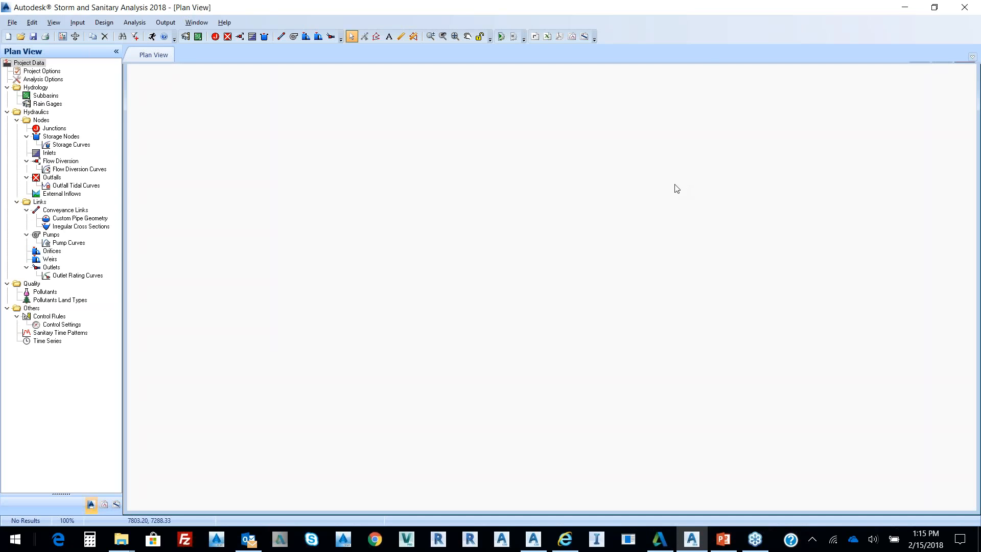
mouse_move(811, 86)
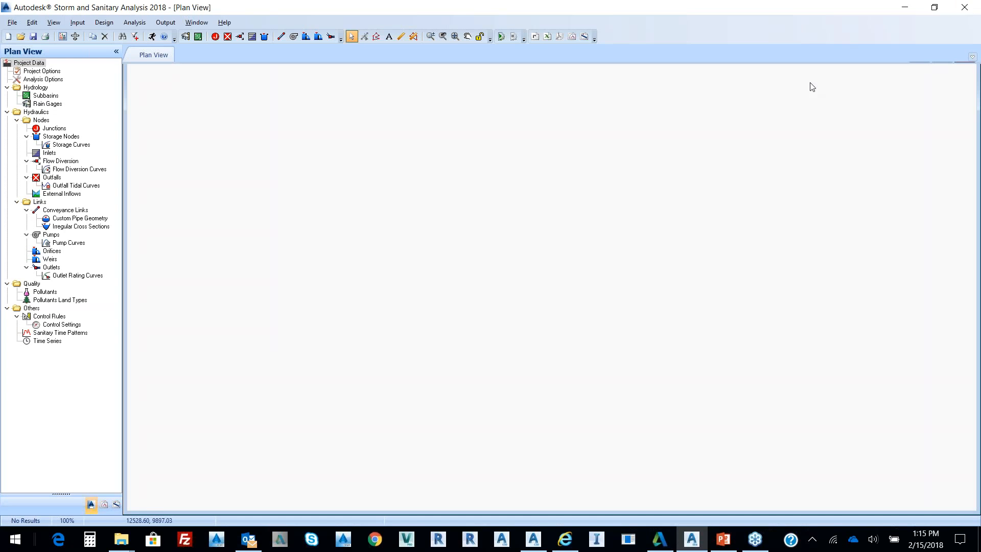
mouse_move(967, 8)
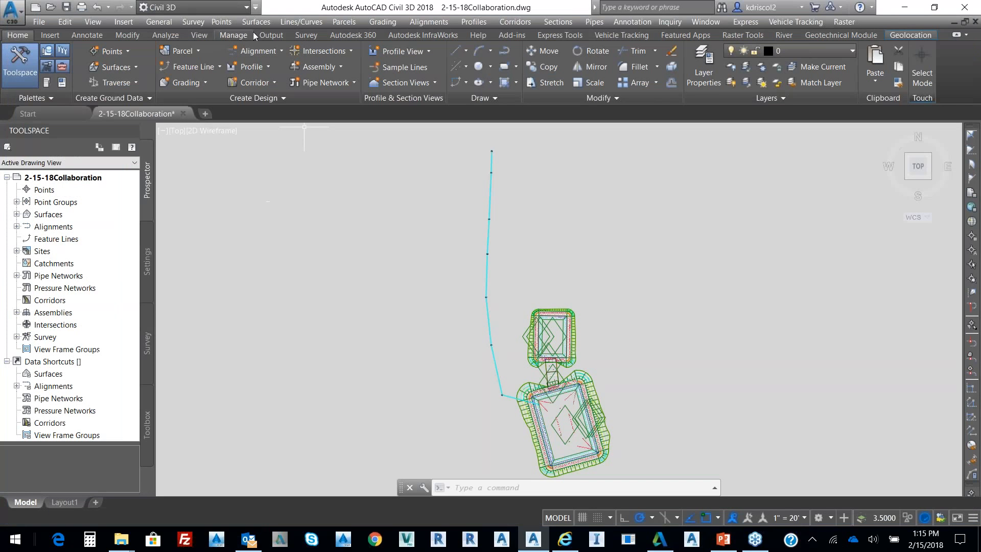
click(271, 35)
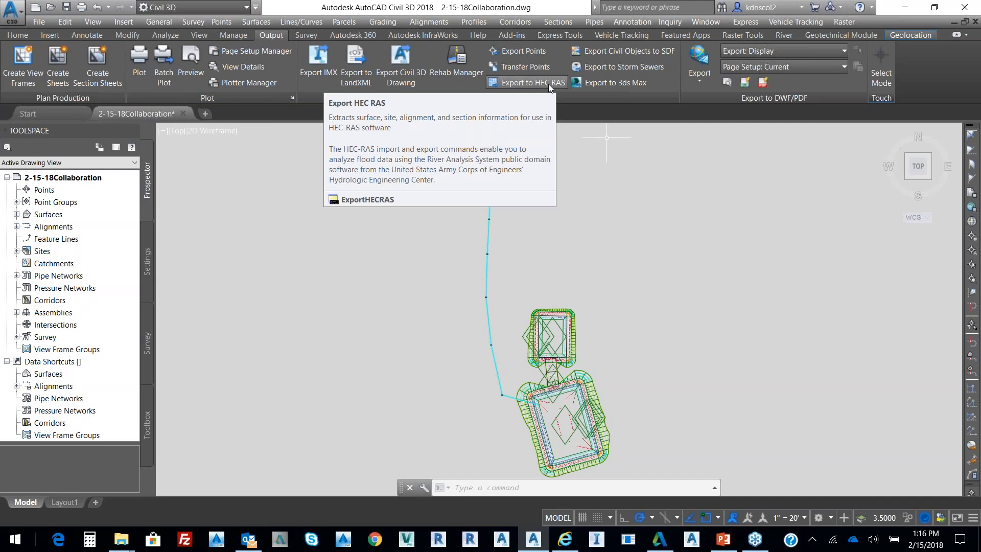
mouse_move(207, 70)
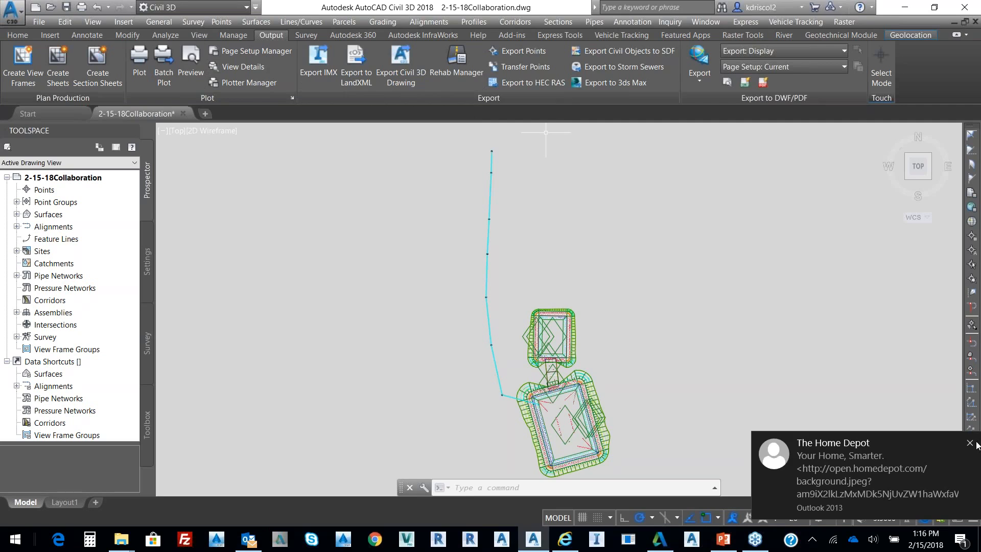
click(968, 442)
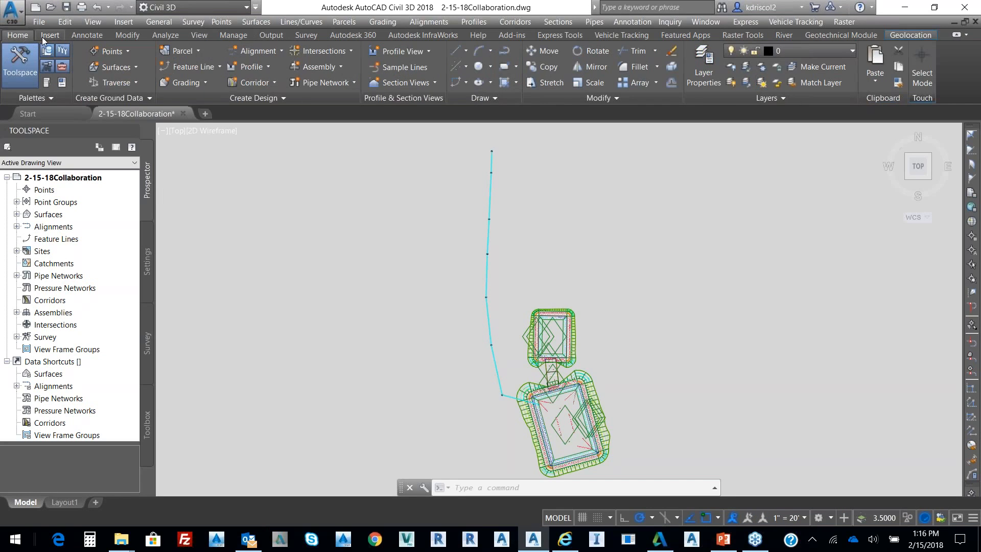
Choose Open InfraWorks Model from the Insert tab's InfraWorks dropdown.
click(50, 35)
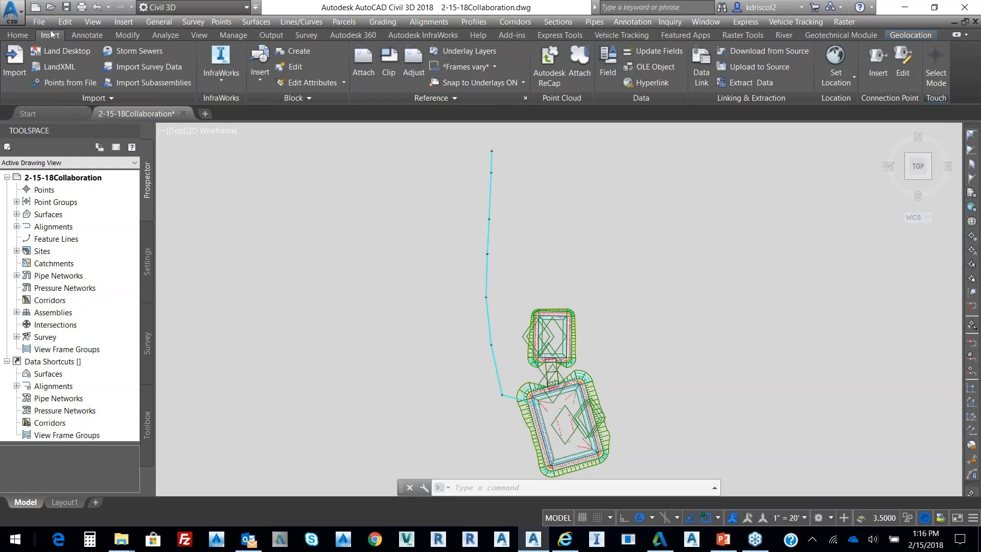
mouse_move(59, 66)
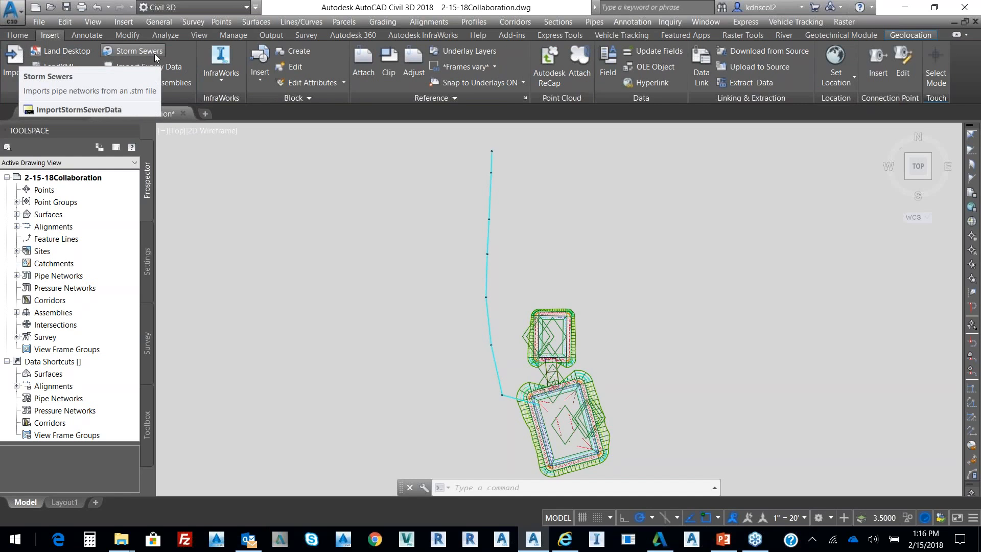
mouse_move(150, 56)
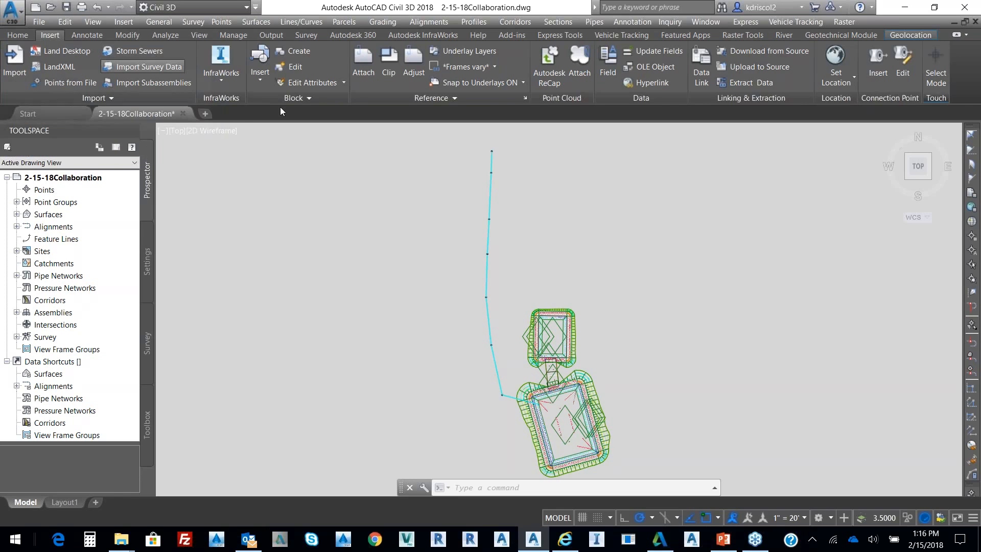
click(220, 65)
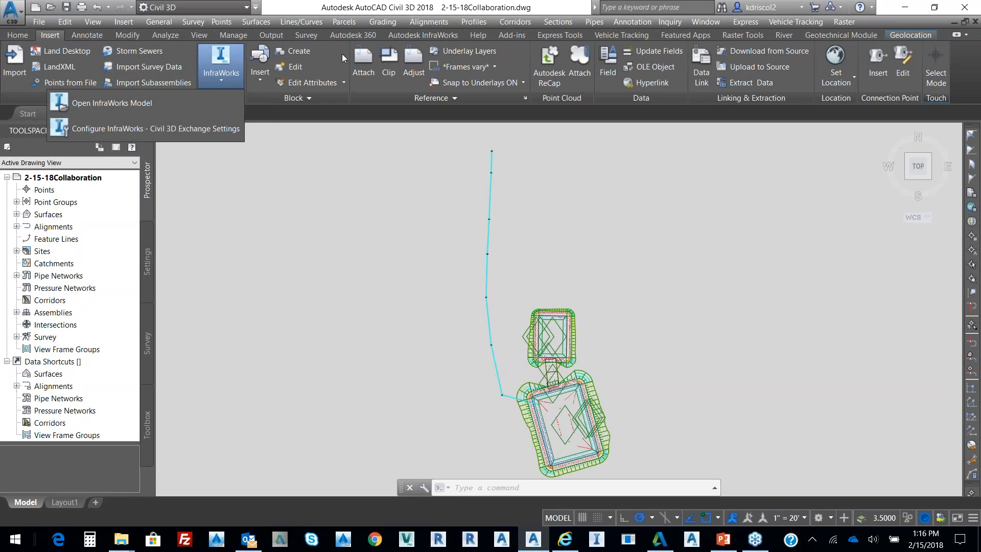
click(423, 35)
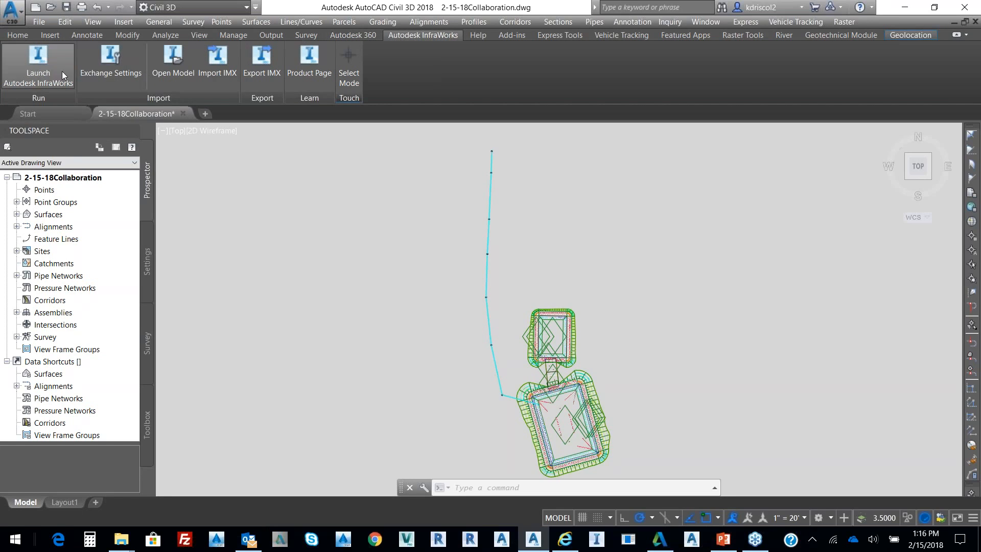
mouse_move(173, 59)
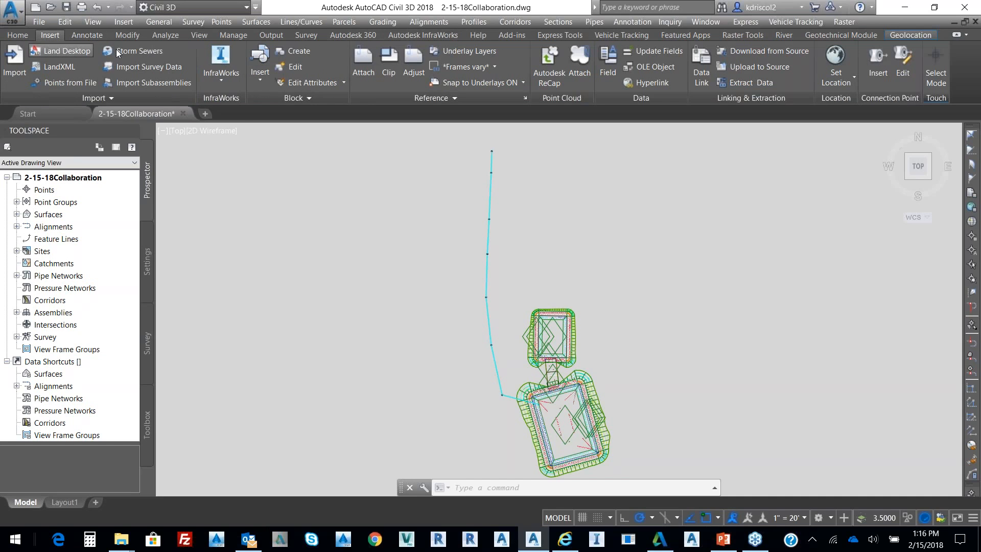
click(220, 66)
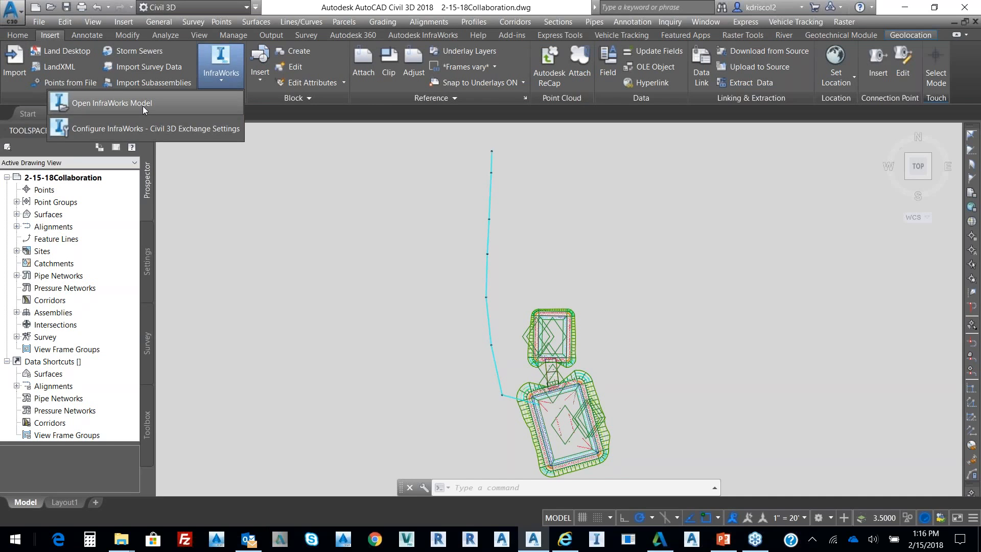
click(112, 103)
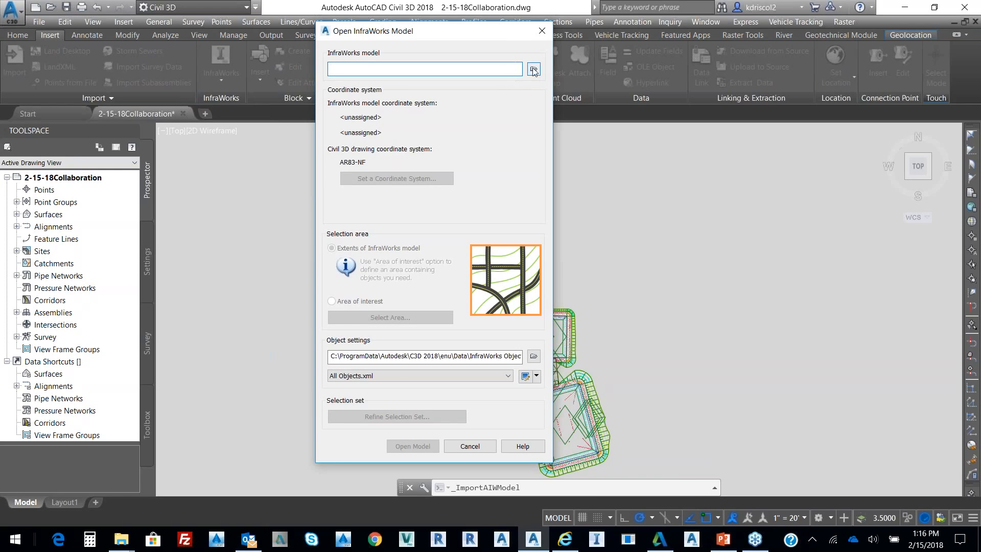
Select Connected Workflows.sqlite as the InfraWorks model to import.
click(532, 69)
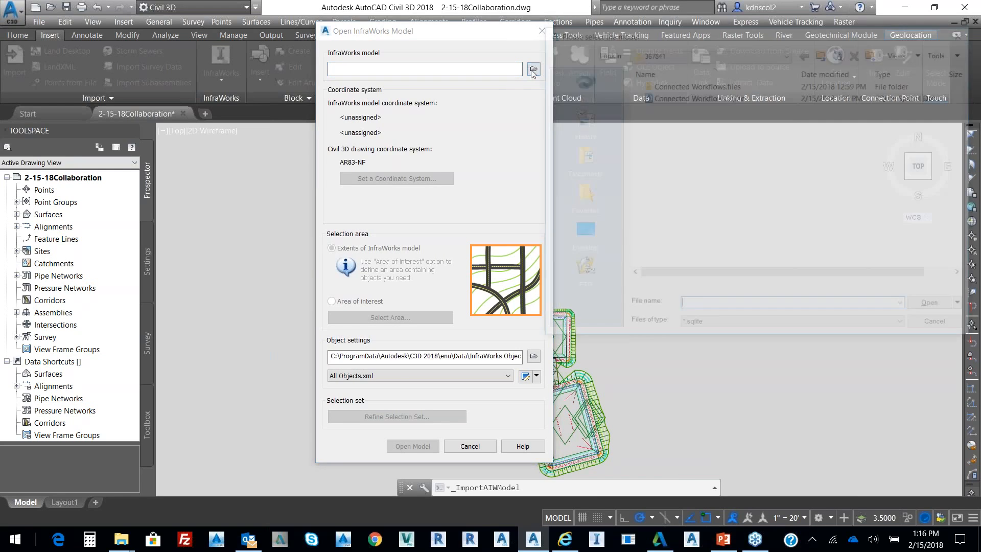
click(532, 69)
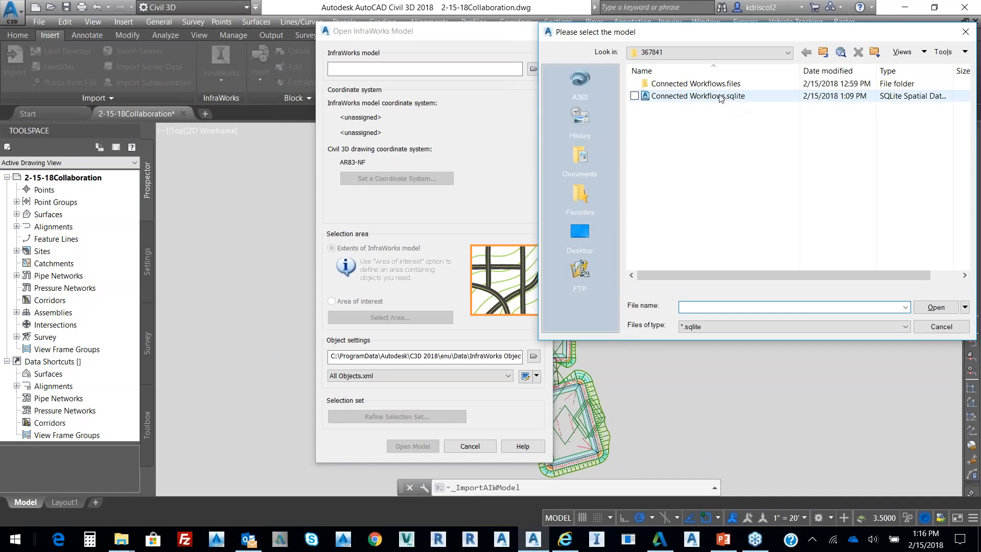
click(696, 96)
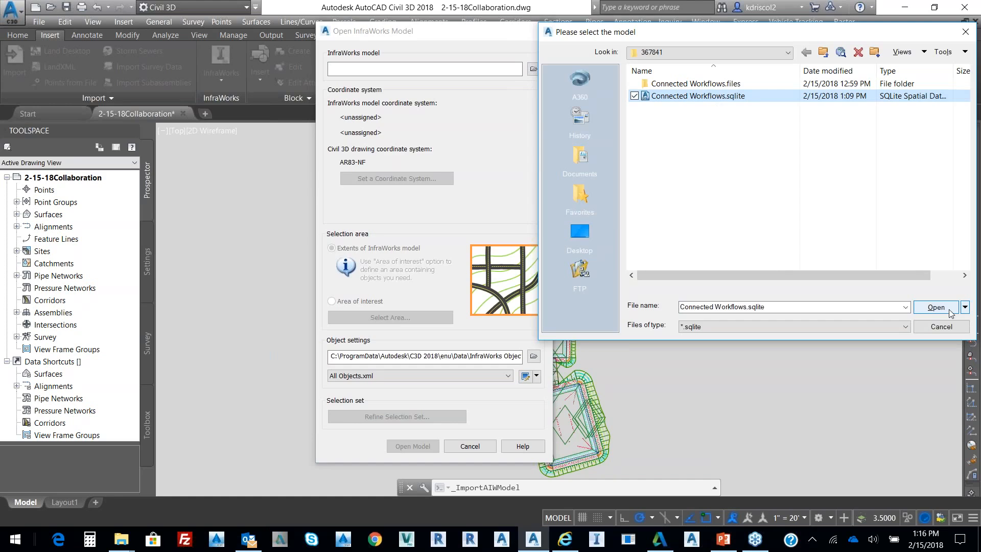
click(936, 307)
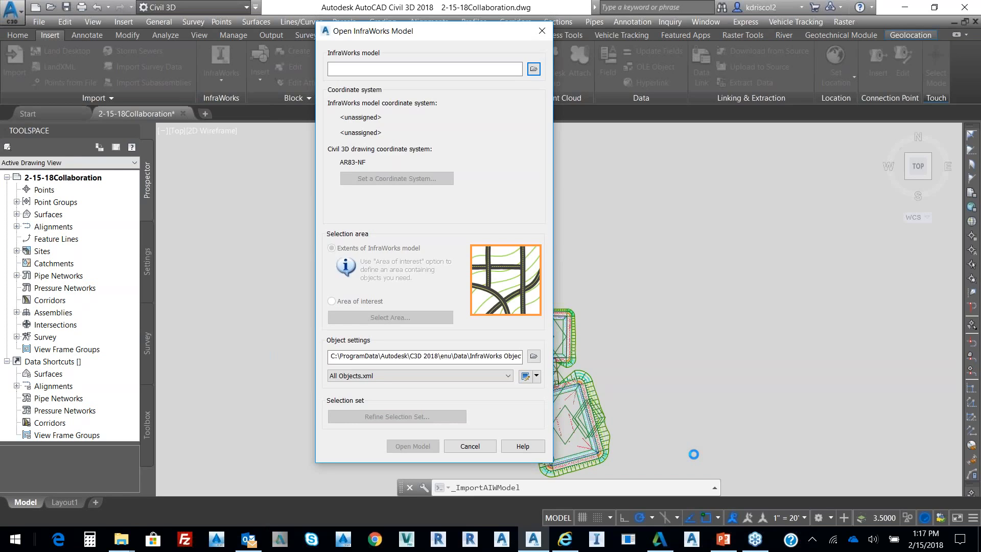
click(532, 68)
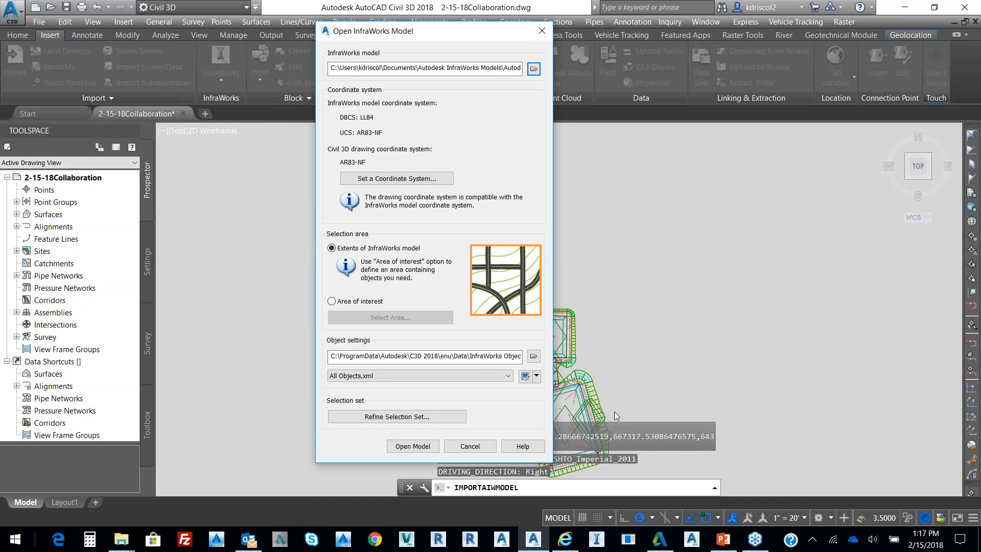
mouse_move(382, 123)
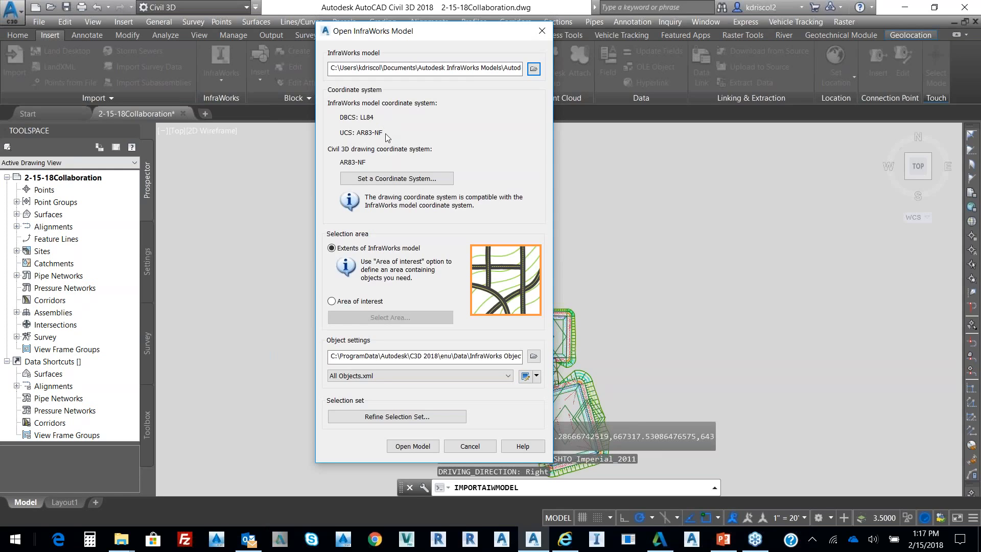
mouse_move(386, 139)
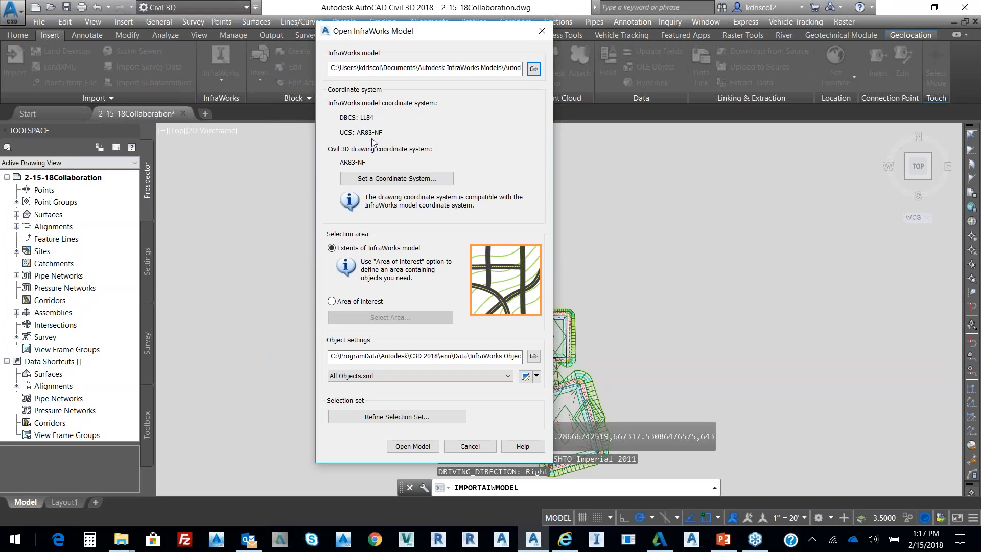
mouse_move(480, 189)
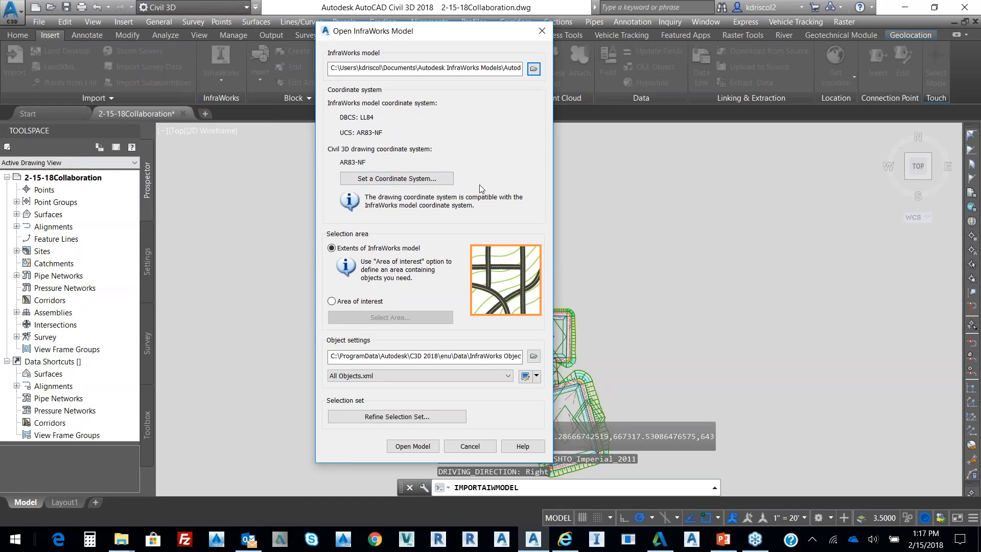
mouse_move(390, 305)
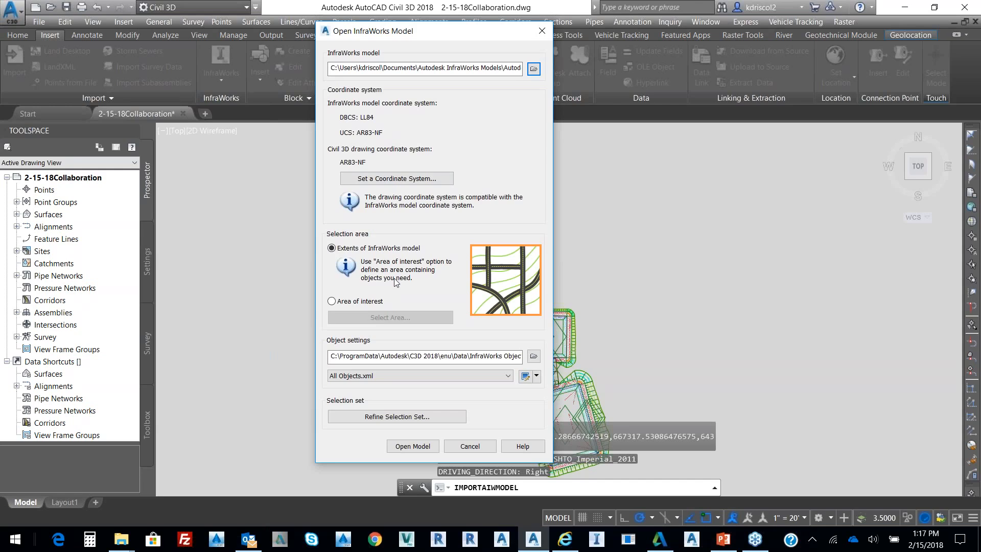
Limit the import to an area of interest and accept online aerial map data.
click(331, 301)
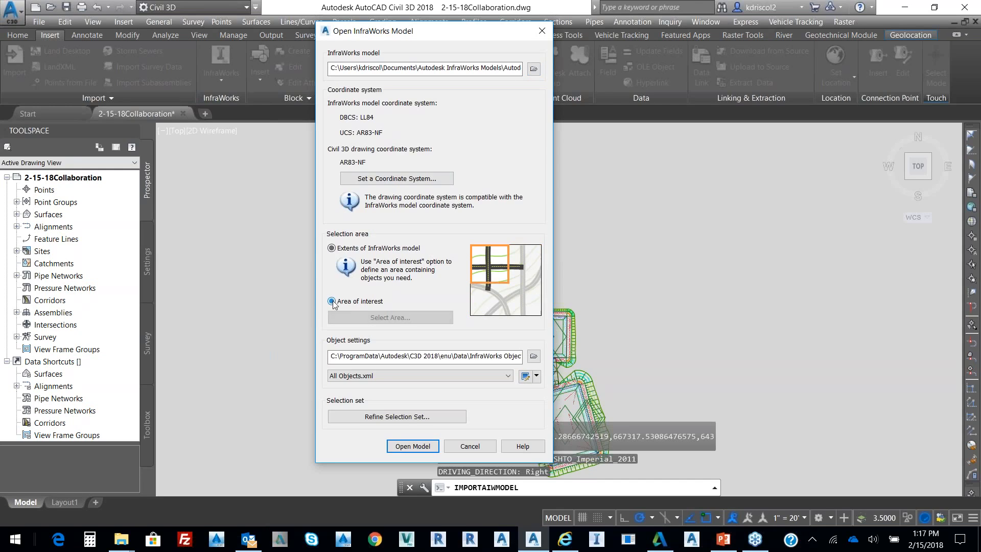
click(331, 301)
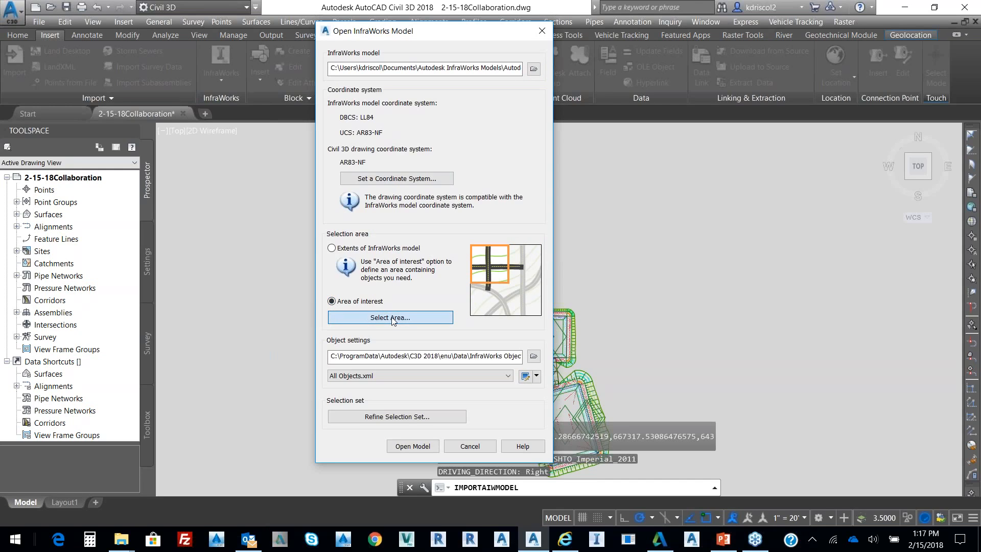
click(390, 317)
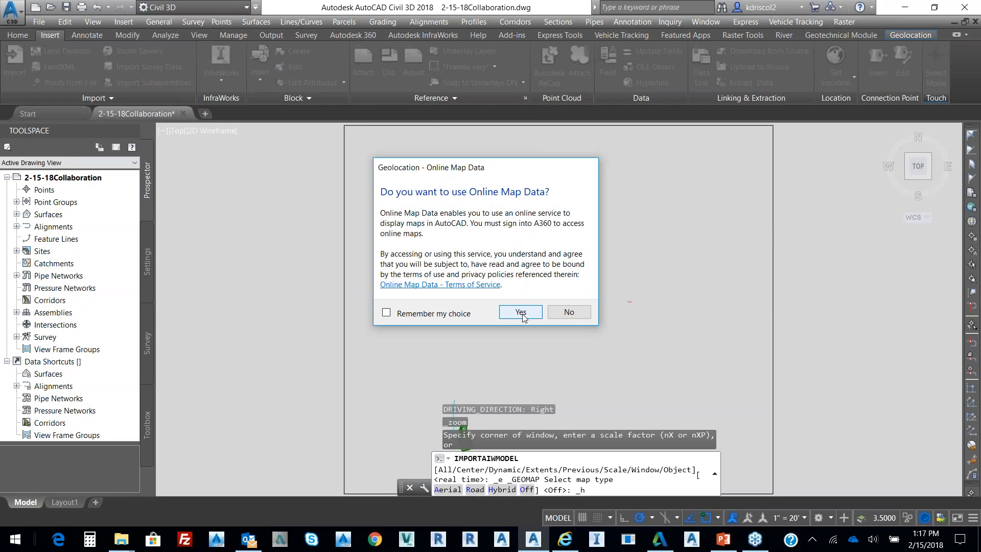
mouse_move(523, 319)
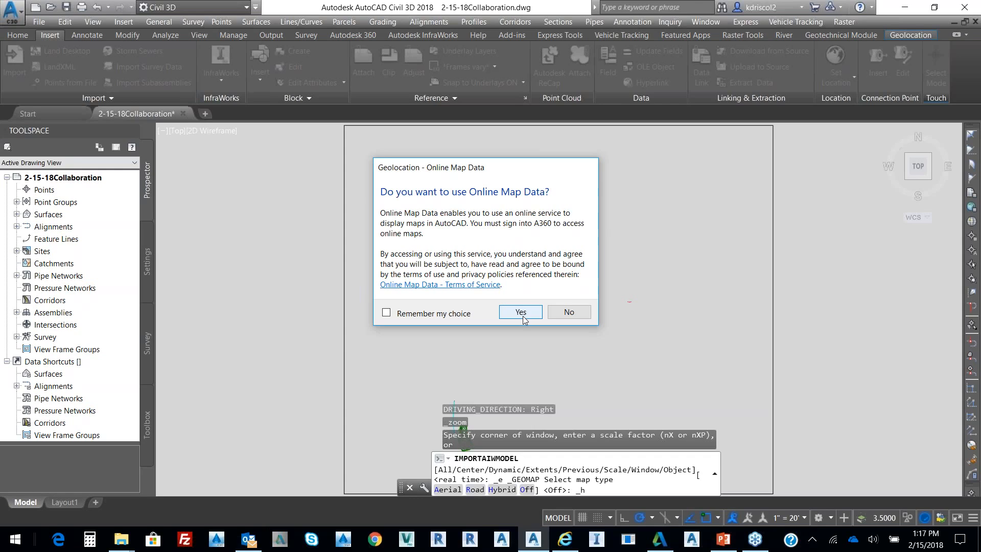
click(520, 312)
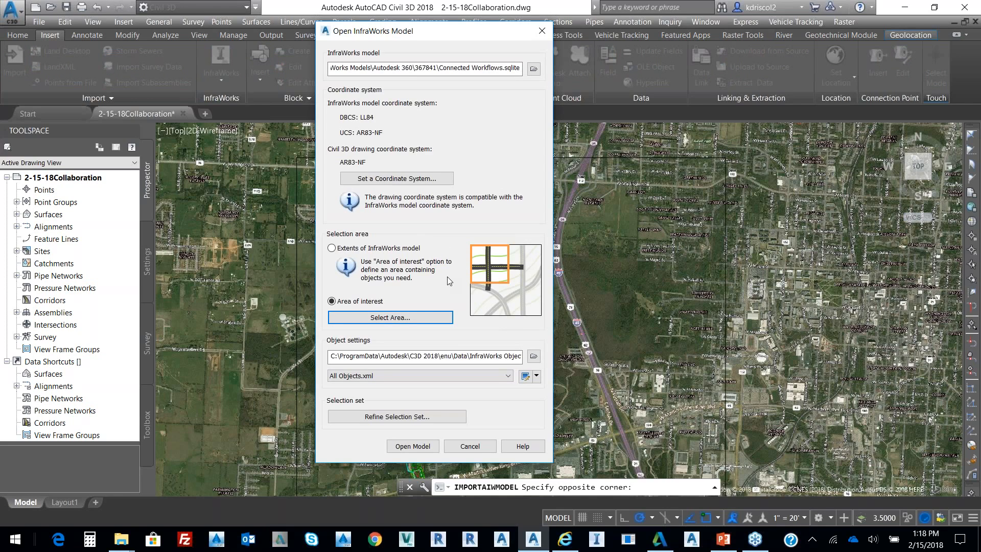
mouse_move(420, 240)
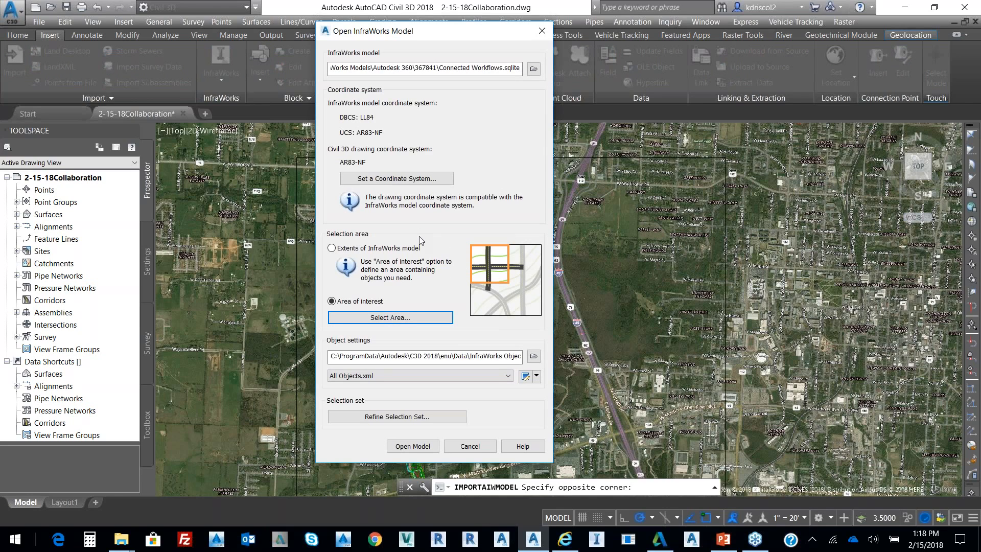
mouse_move(410, 283)
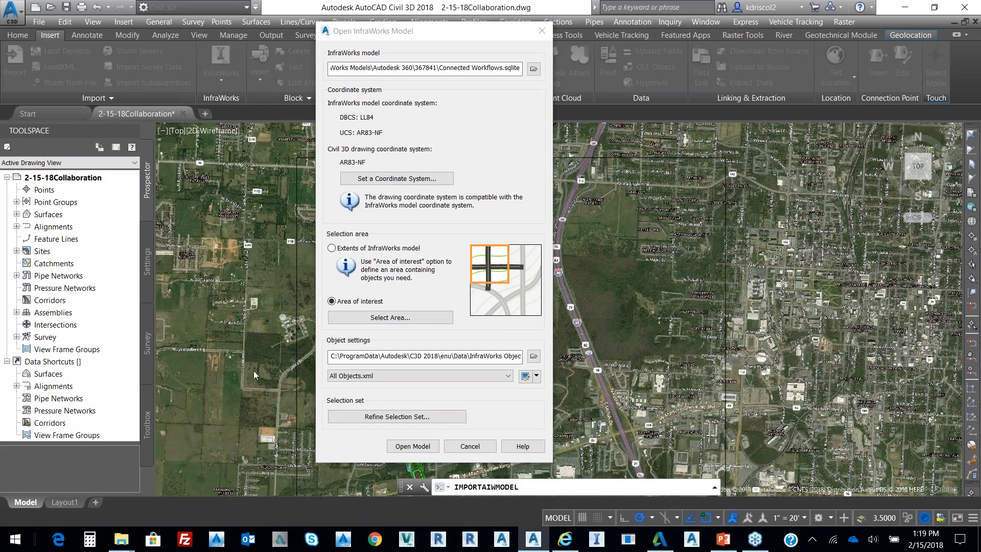
In Refine Selection Set, exclude an unneeded terrain surface and all Water Areas.
click(395, 417)
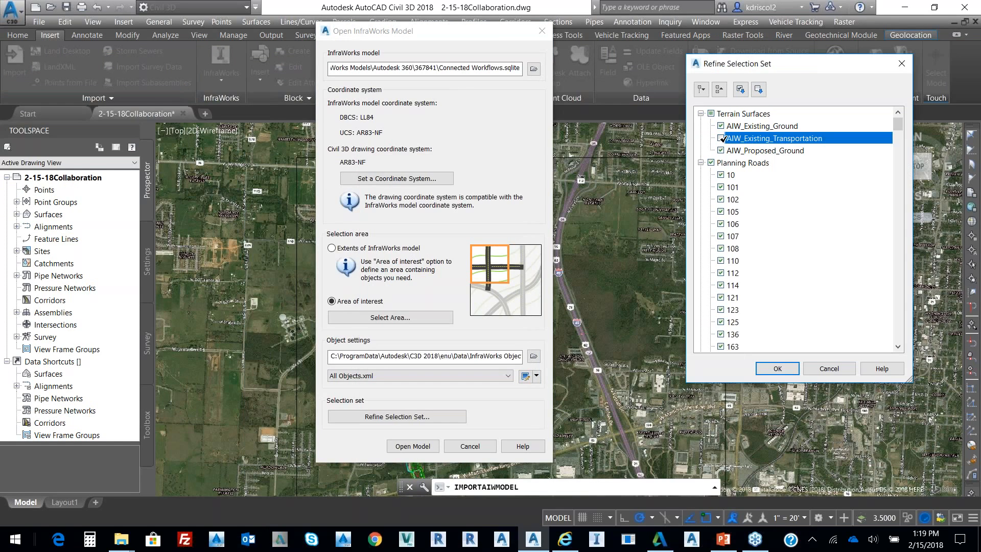
click(763, 150)
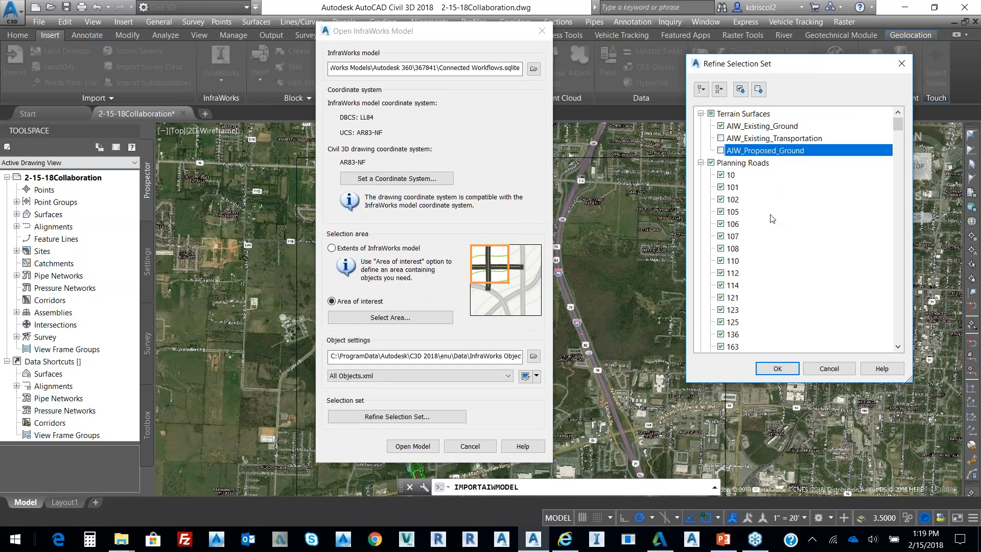
mouse_move(823, 72)
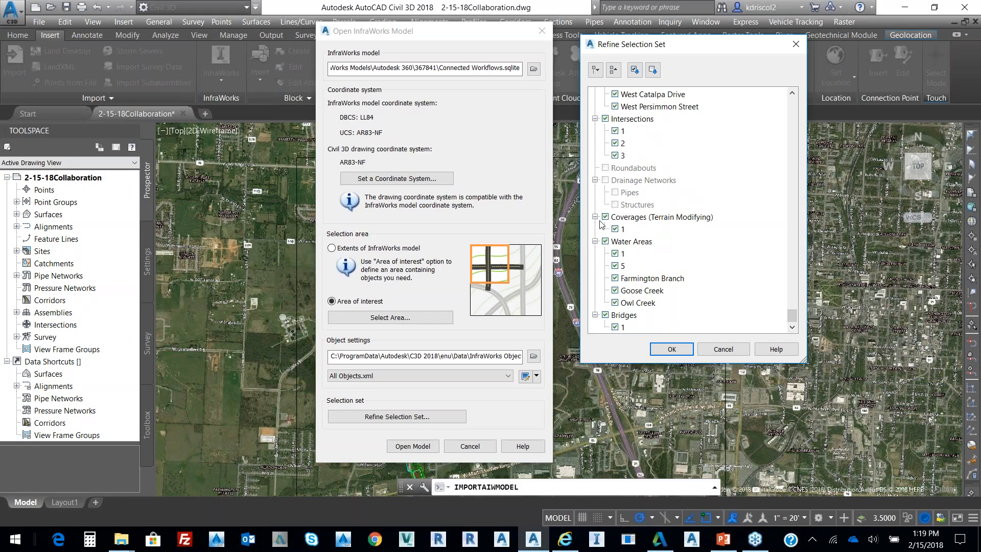
click(632, 240)
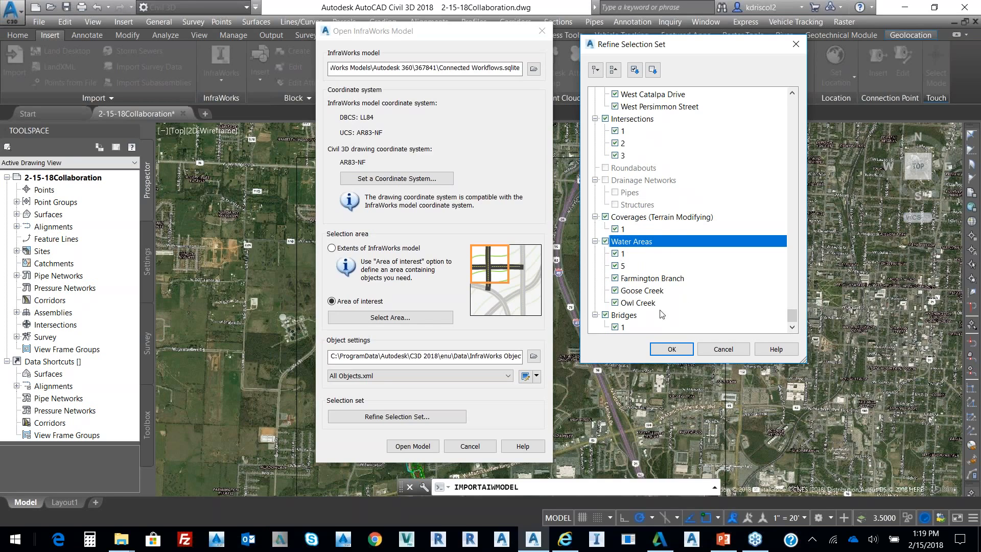
mouse_move(632, 281)
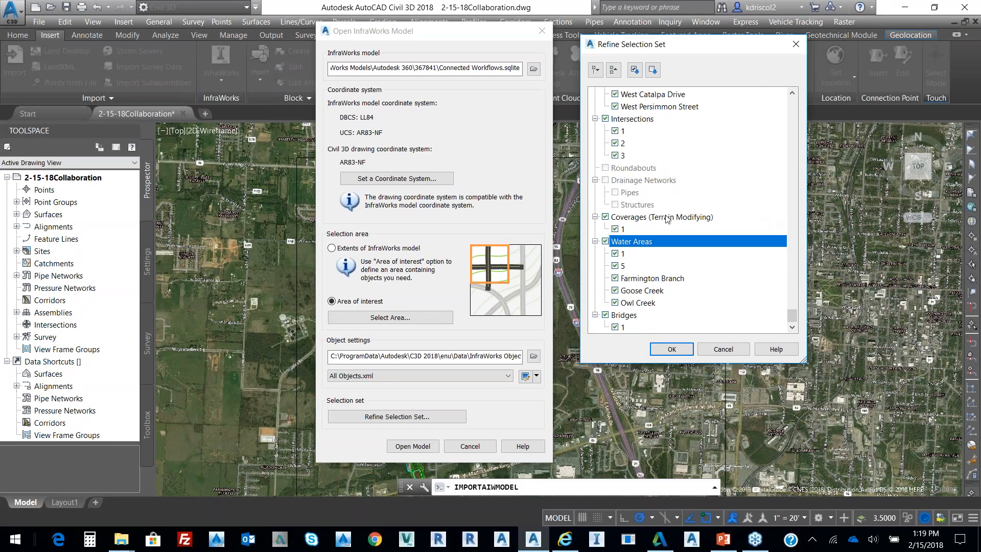
click(606, 240)
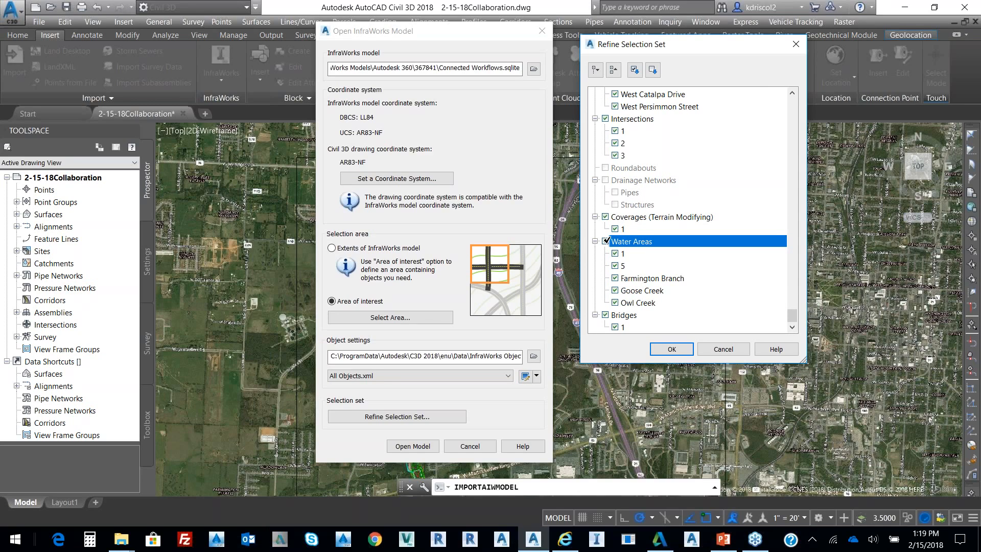
click(607, 240)
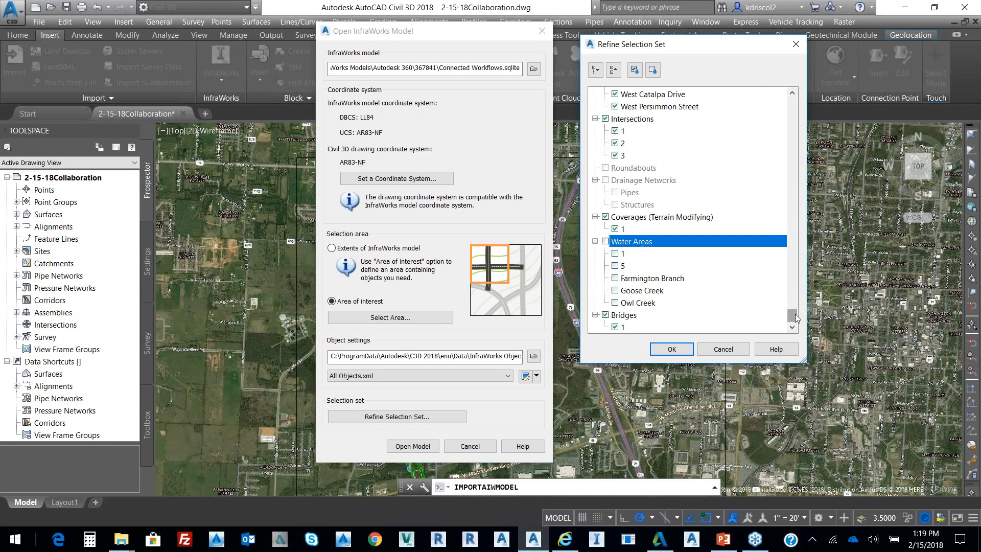
scroll(down, 3)
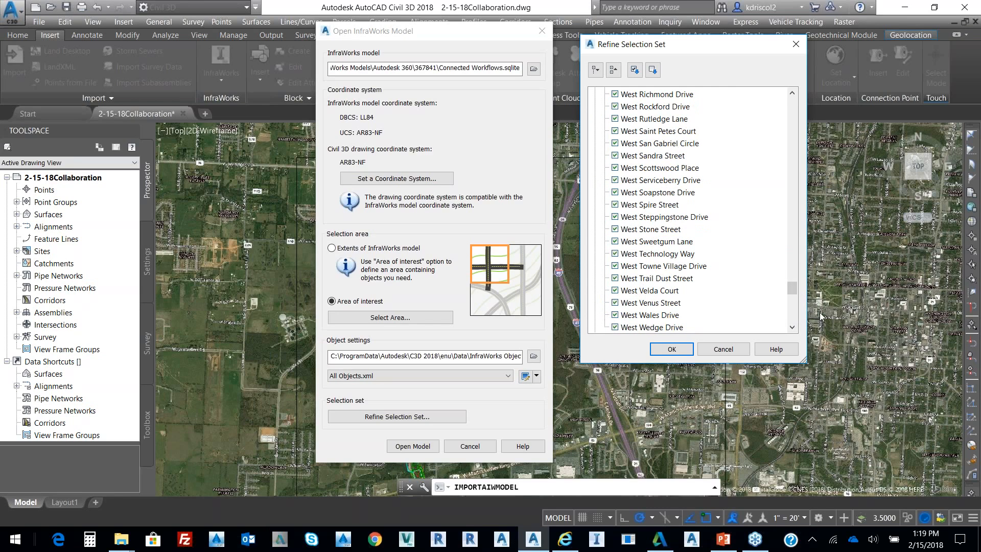
scroll(down, 3)
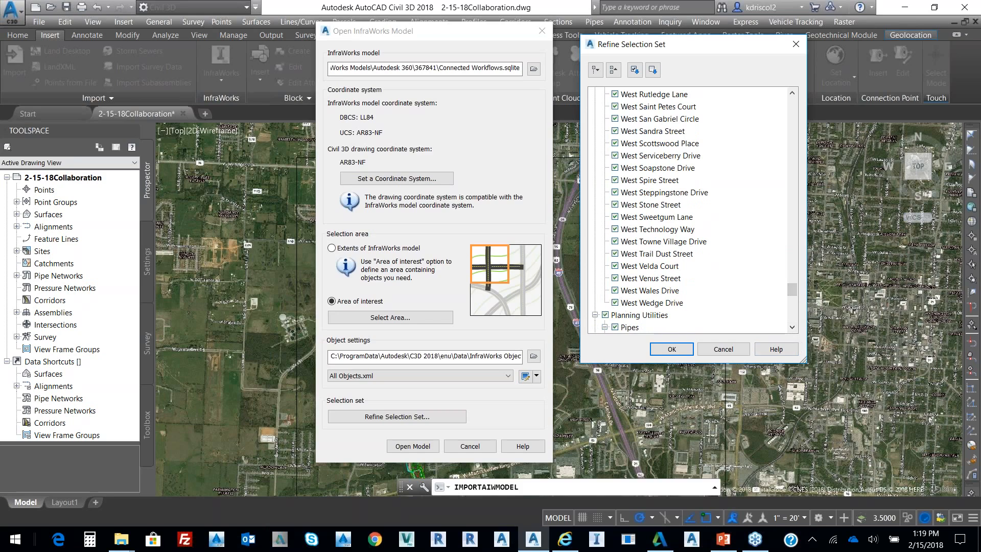
Exclude West streets, including Serviceberry, Putting Green, Neptune, Oldham and Ozark Trail.
click(650, 290)
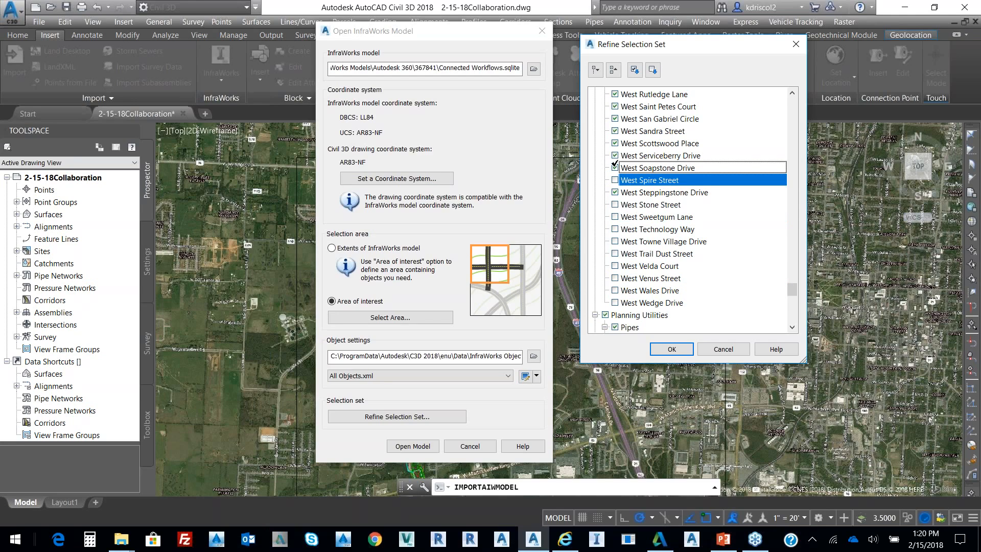
click(658, 155)
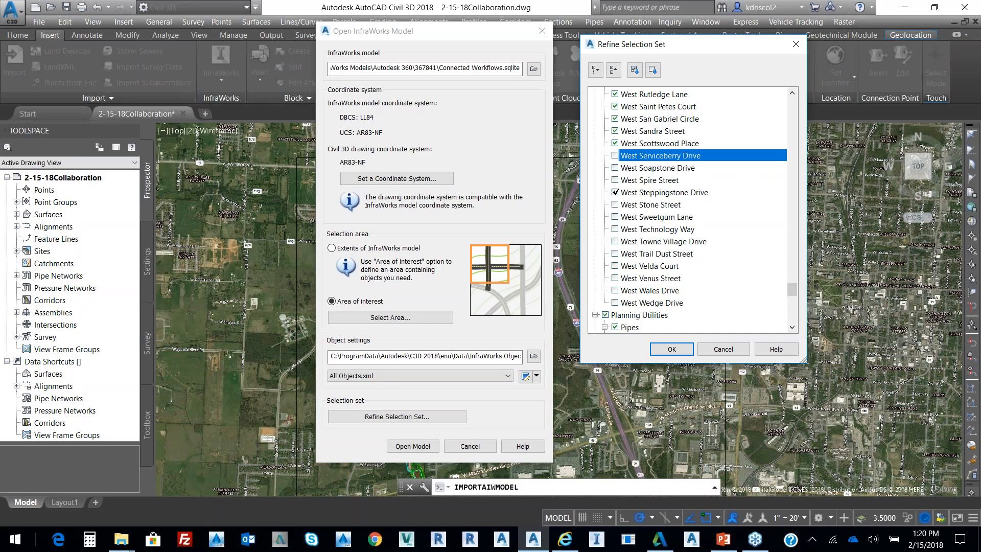
click(652, 131)
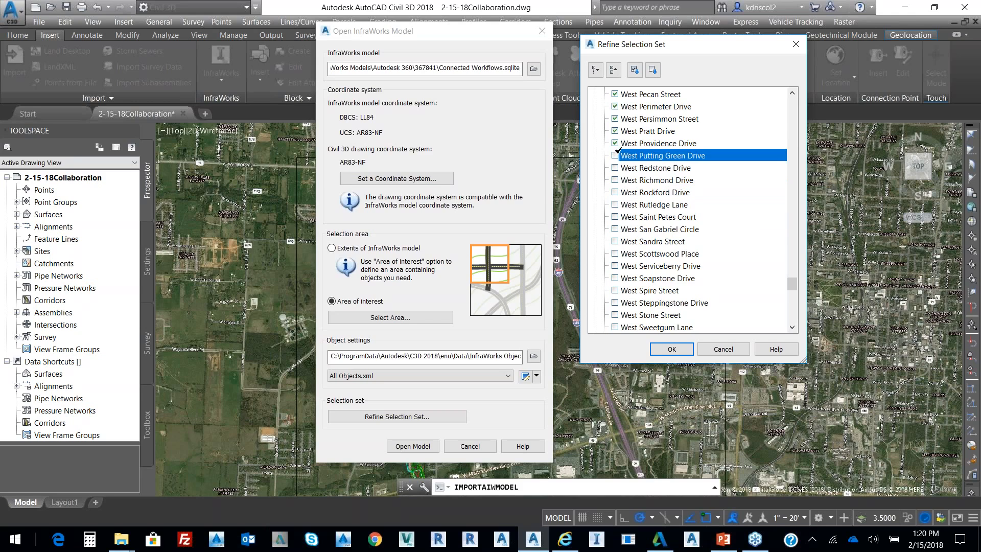
click(657, 119)
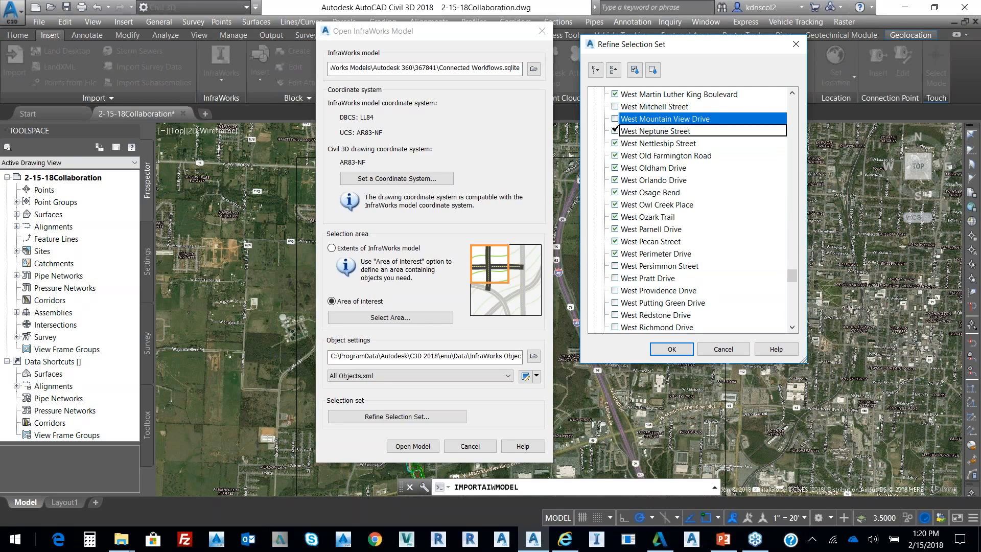
click(653, 167)
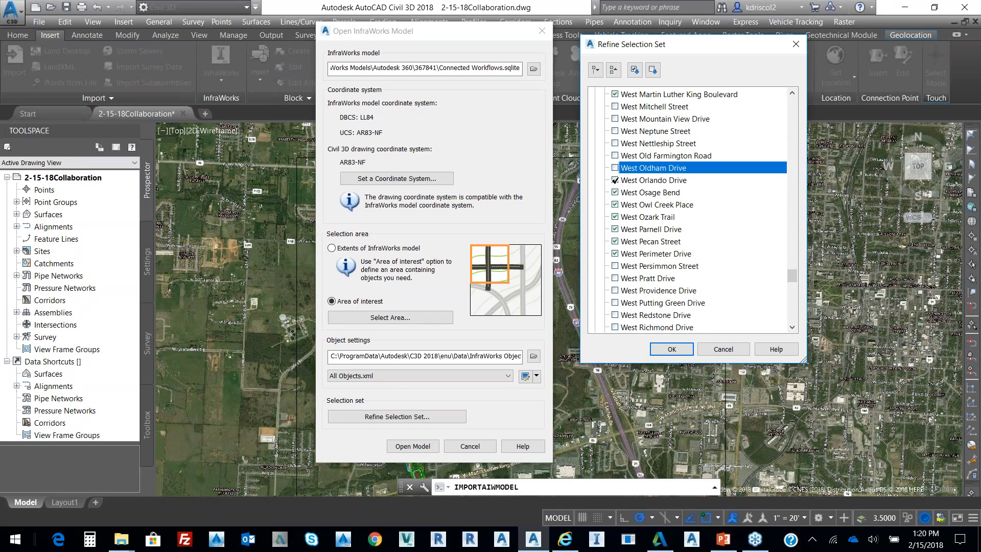
click(650, 217)
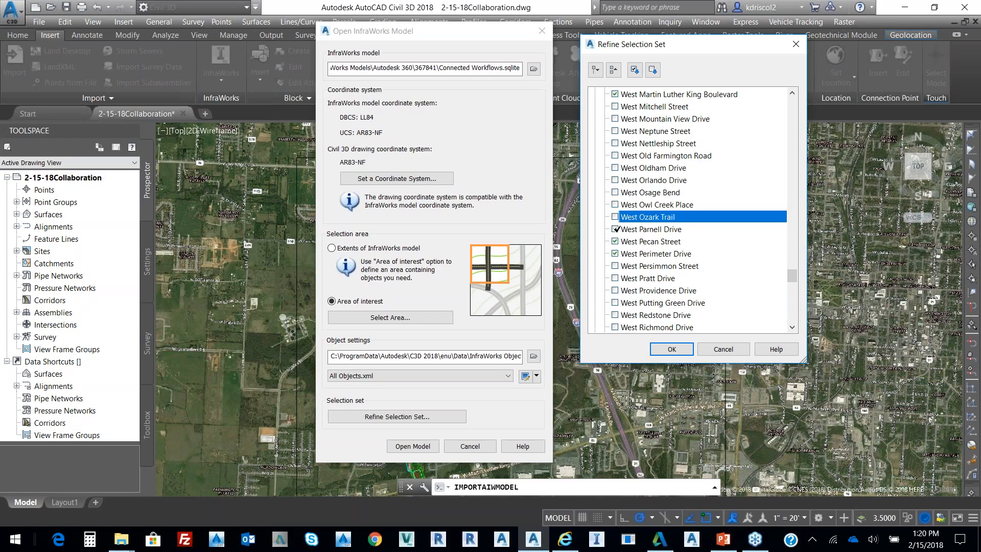
click(654, 229)
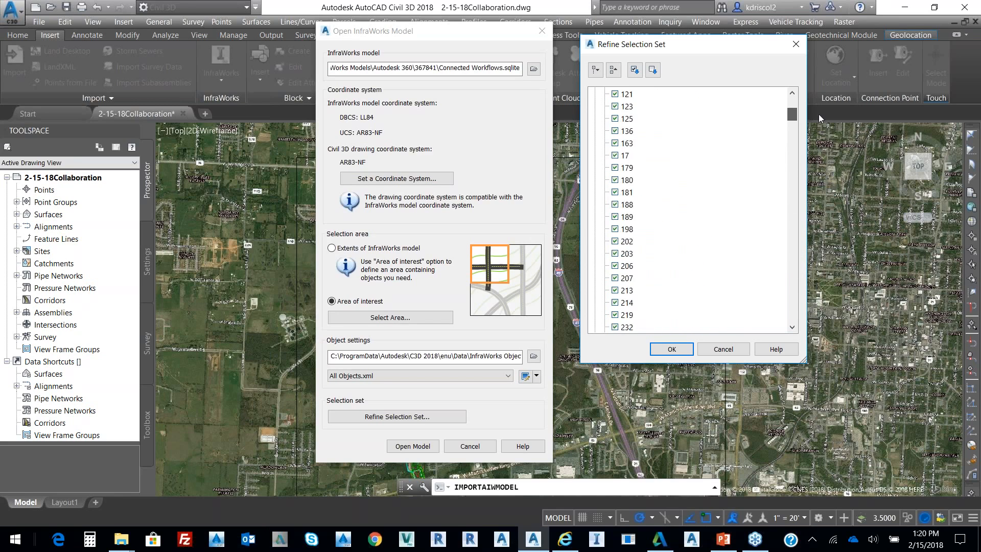
scroll(down, 3)
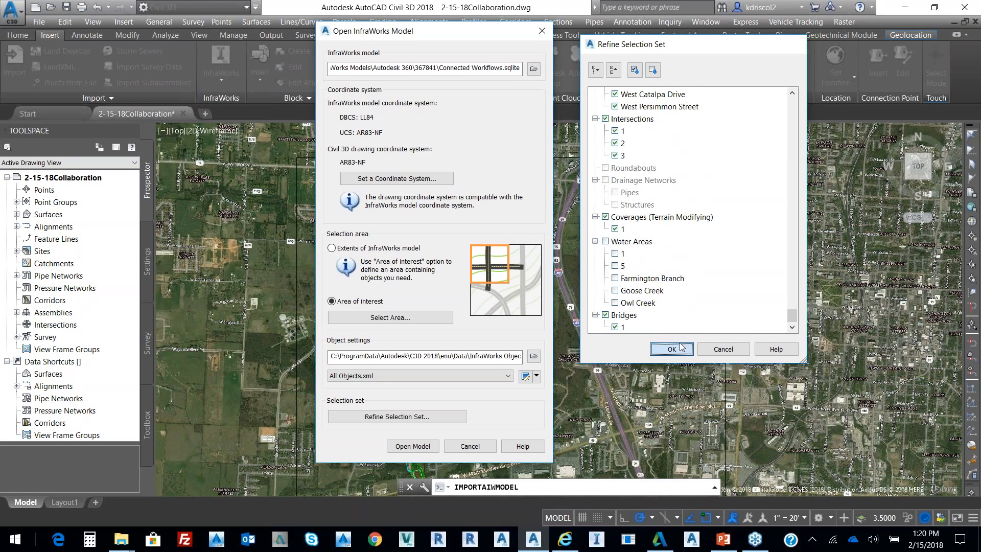
Confirm the refined object selection so the InfraWorks model imports over the aerial map.
click(669, 349)
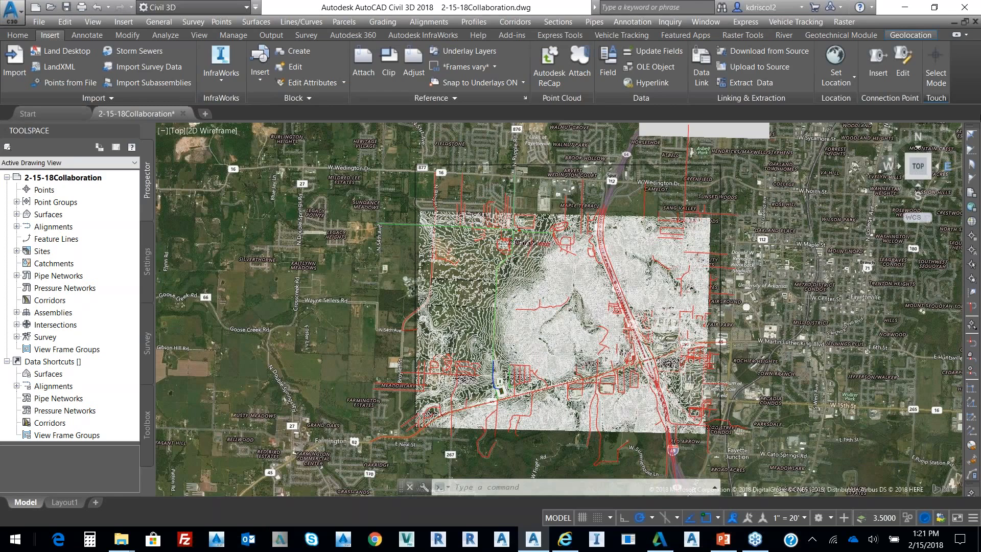
Switch off the aerial map from the Geolocation tab's map options.
click(910, 34)
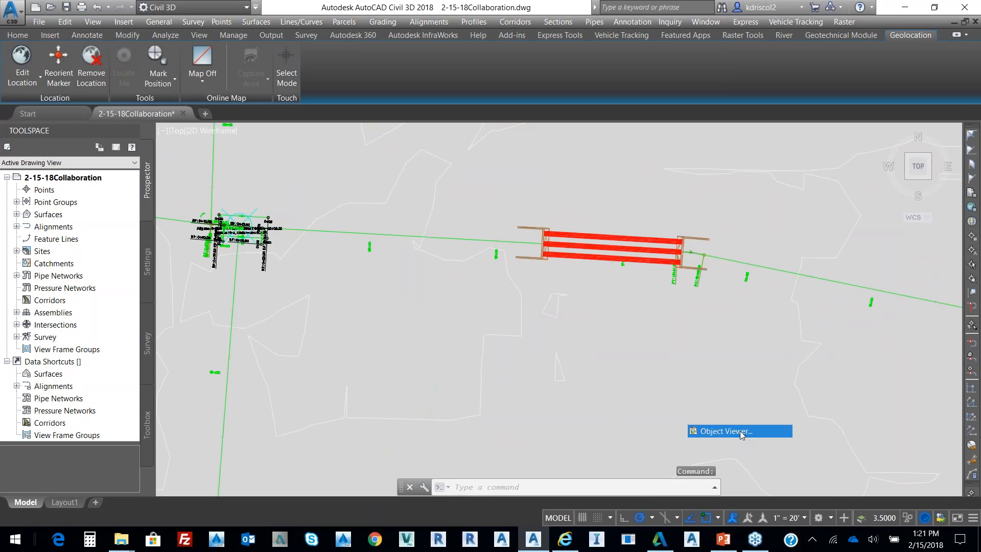
click(724, 431)
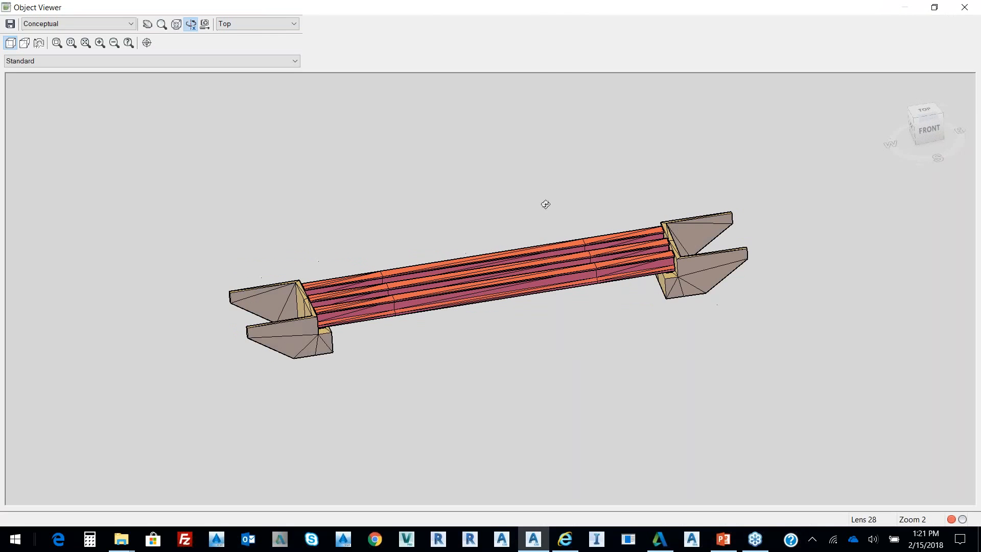
drag(546, 204, 609, 308)
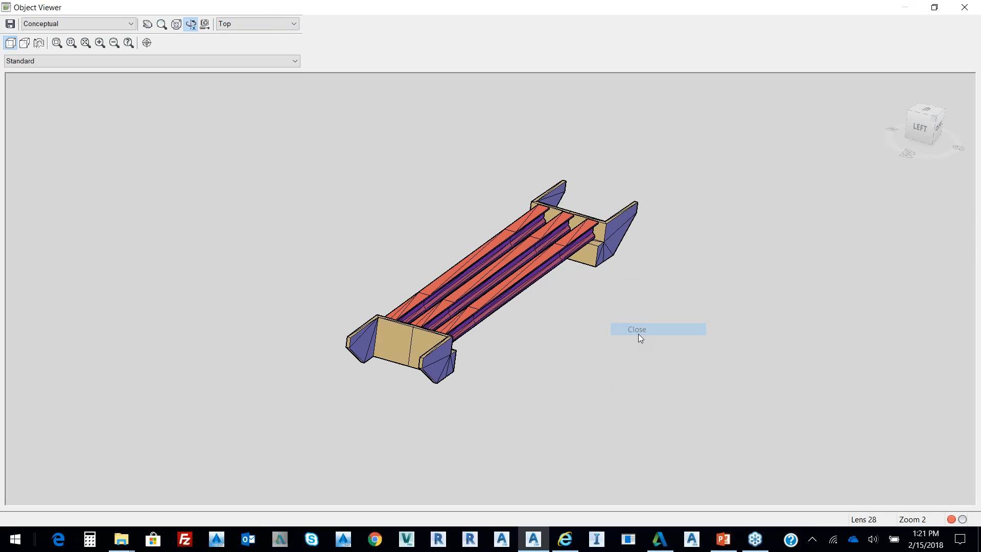
click(636, 329)
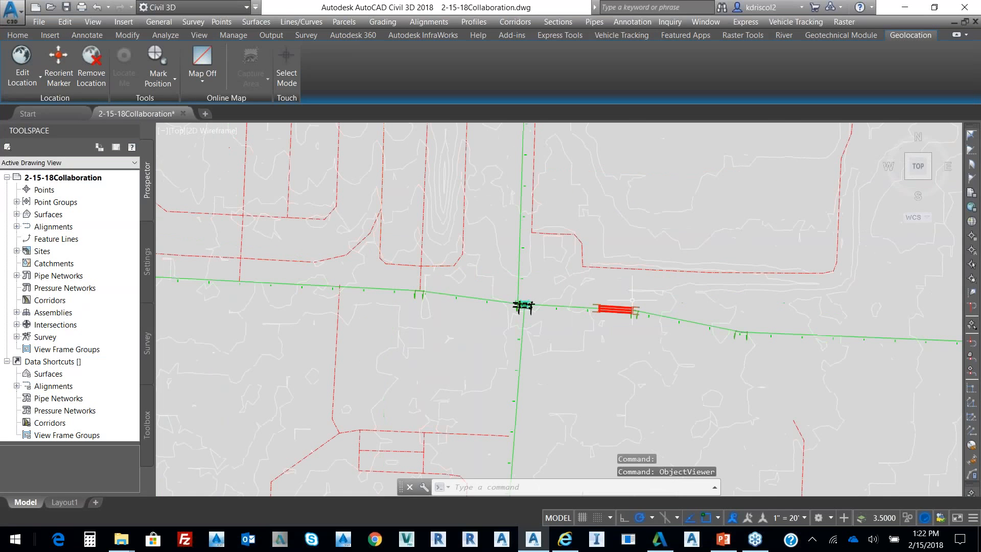